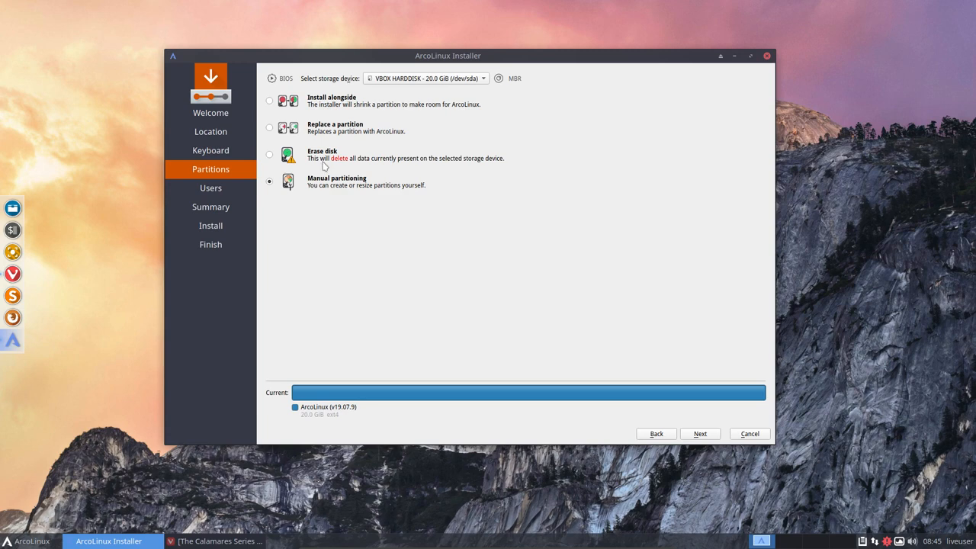
# Try the alongside and manual options, then choose Erase disk with No Swap.
pyautogui.click(269, 101)
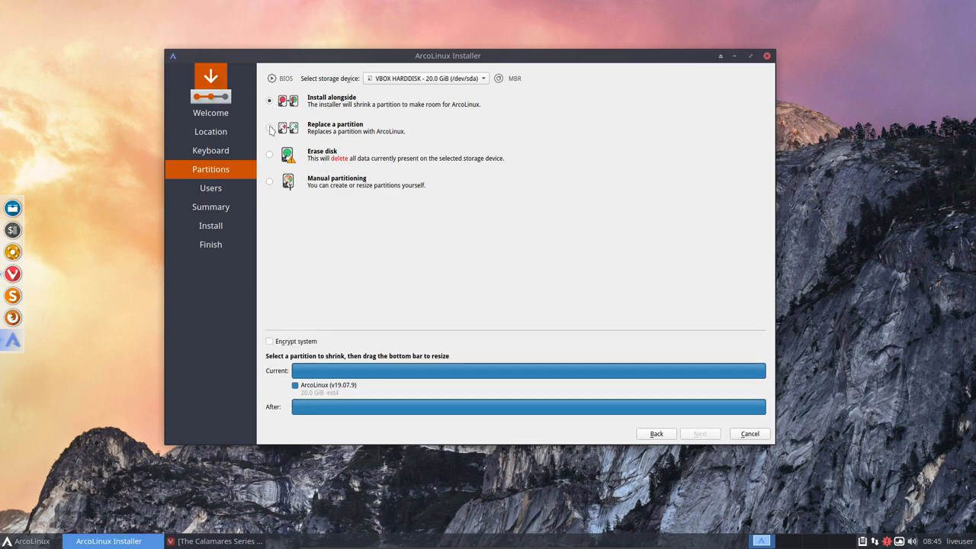
pyautogui.click(269, 154)
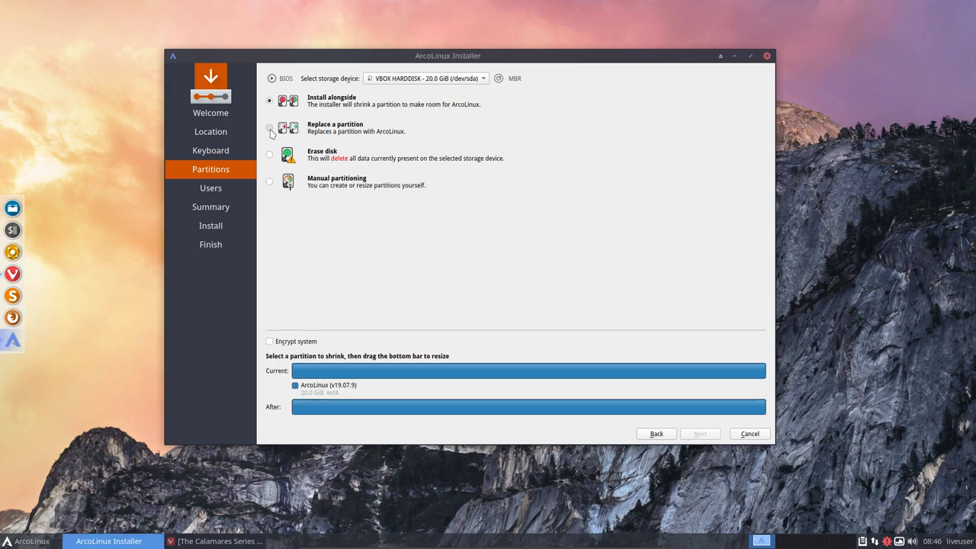
pyautogui.click(268, 154)
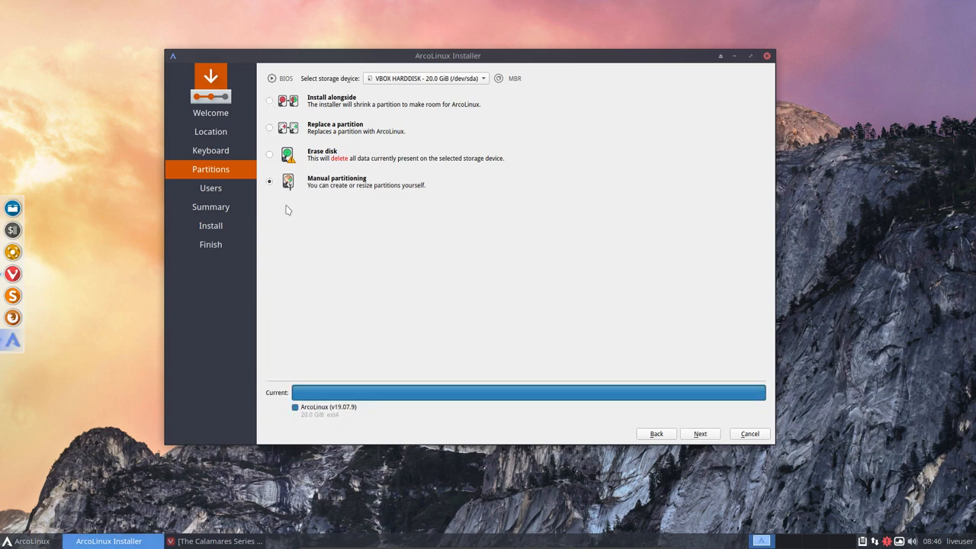
pyautogui.moveTo(345, 189)
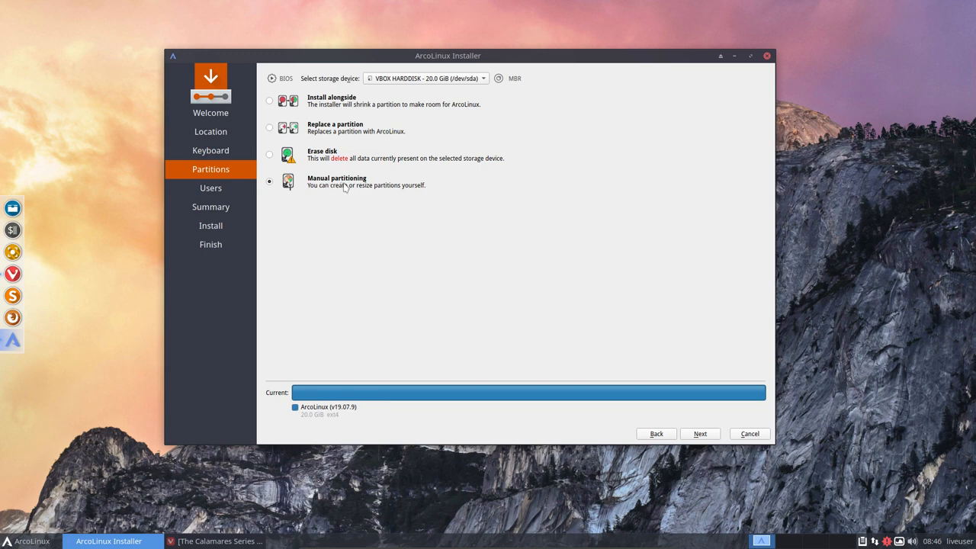
pyautogui.moveTo(362, 188)
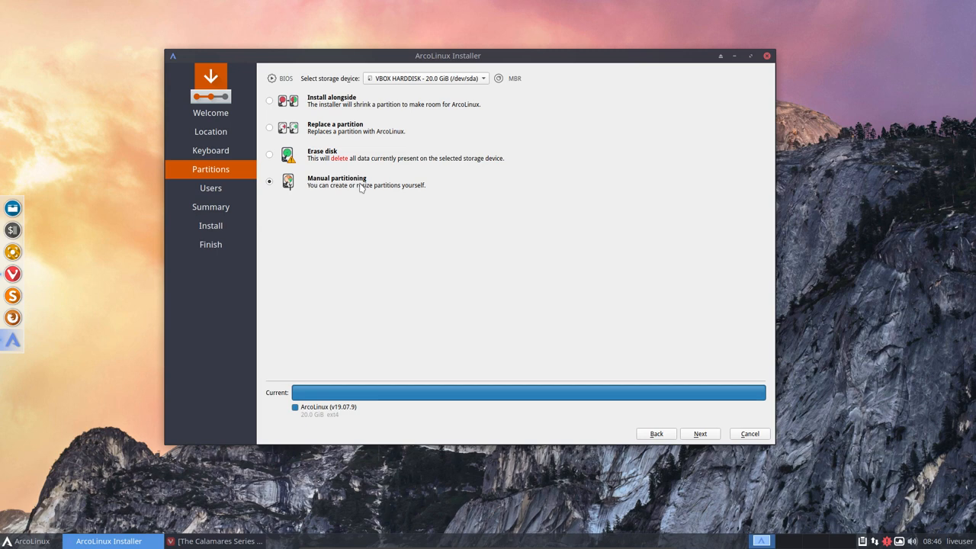
pyautogui.moveTo(381, 398)
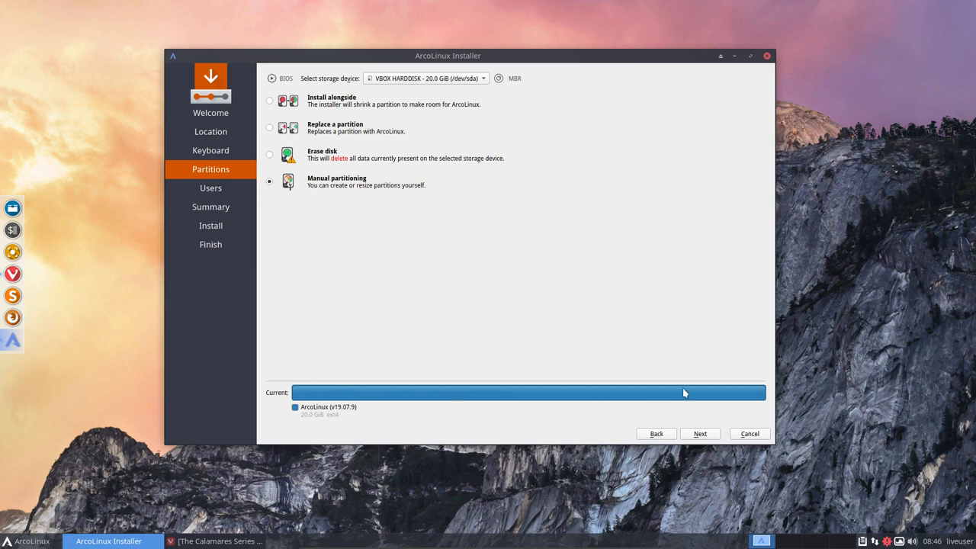
pyautogui.moveTo(299, 113)
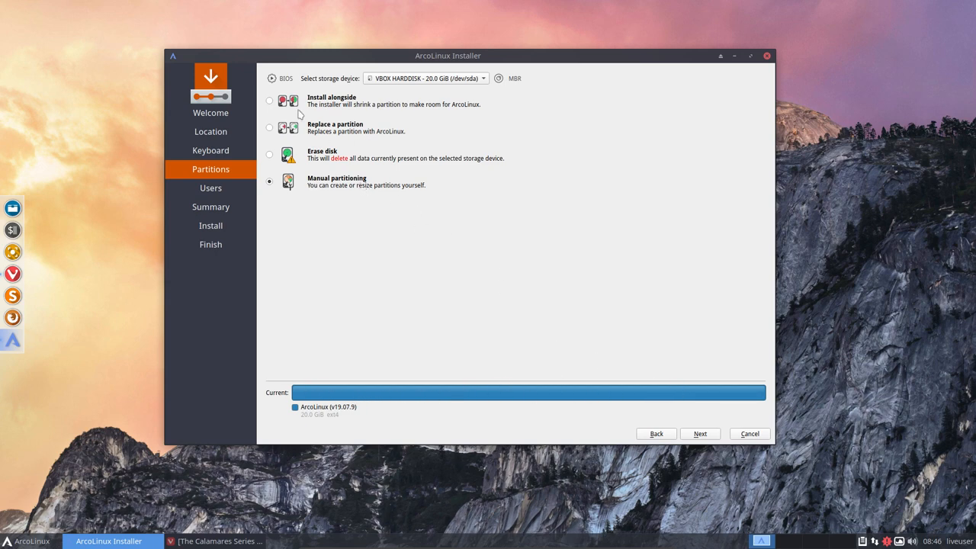
pyautogui.click(269, 156)
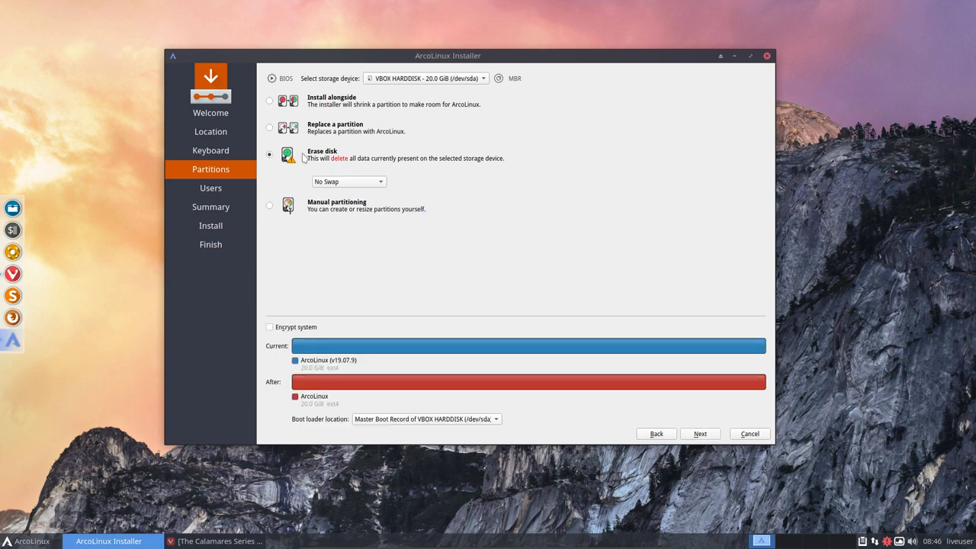
pyautogui.moveTo(328, 166)
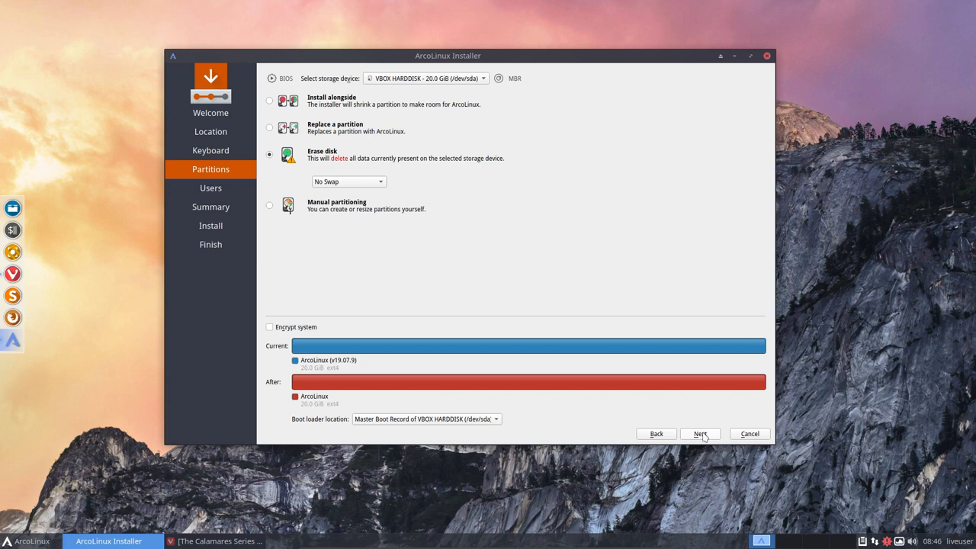
# Fill in user erik, hostname ArcoLinux and the password, then continue to the summary.
pyautogui.click(698, 433)
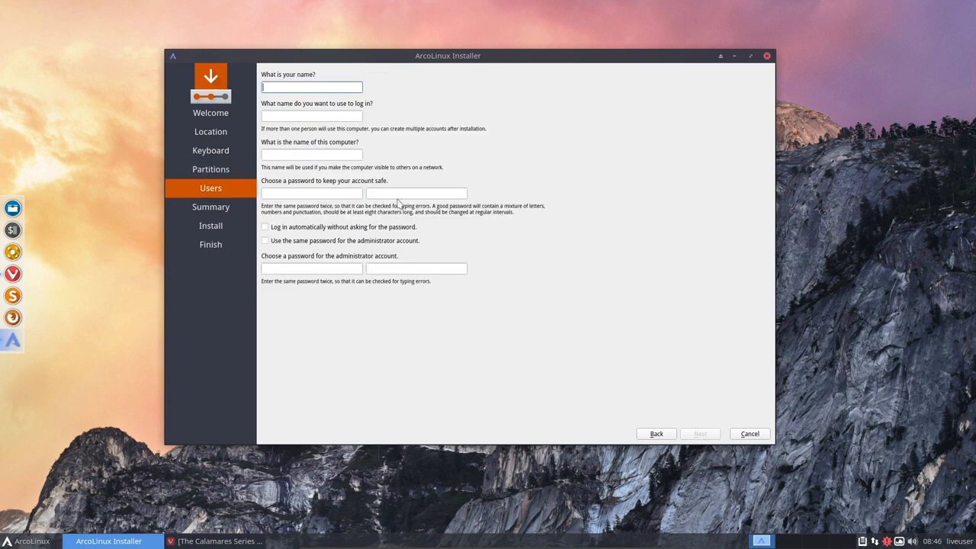
pyautogui.write('erik')
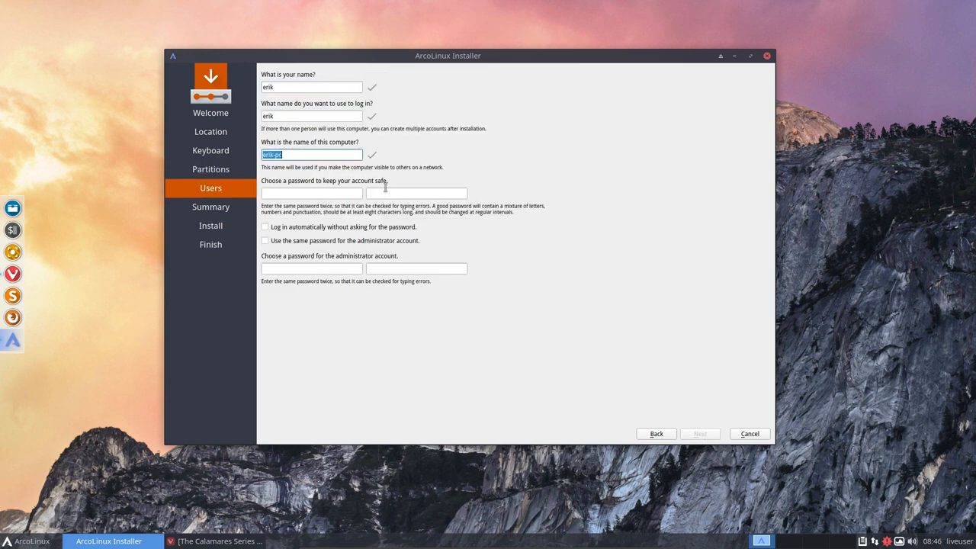
pyautogui.write('ArcoLinux')
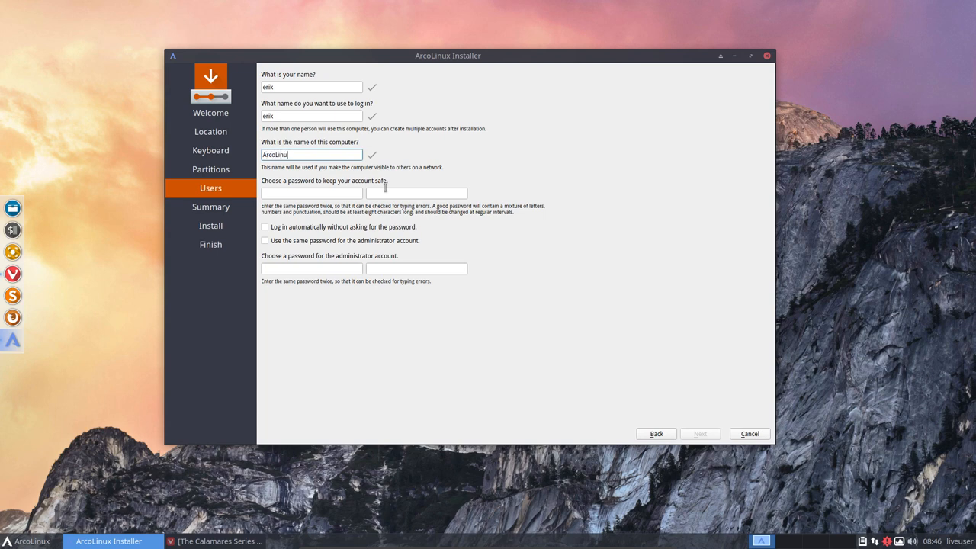
pyautogui.write('••••')
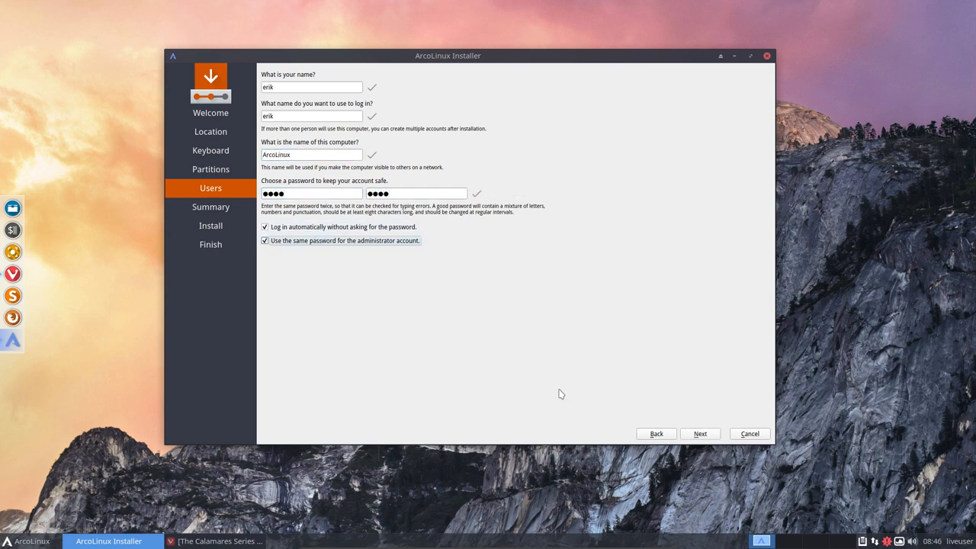
pyautogui.click(699, 434)
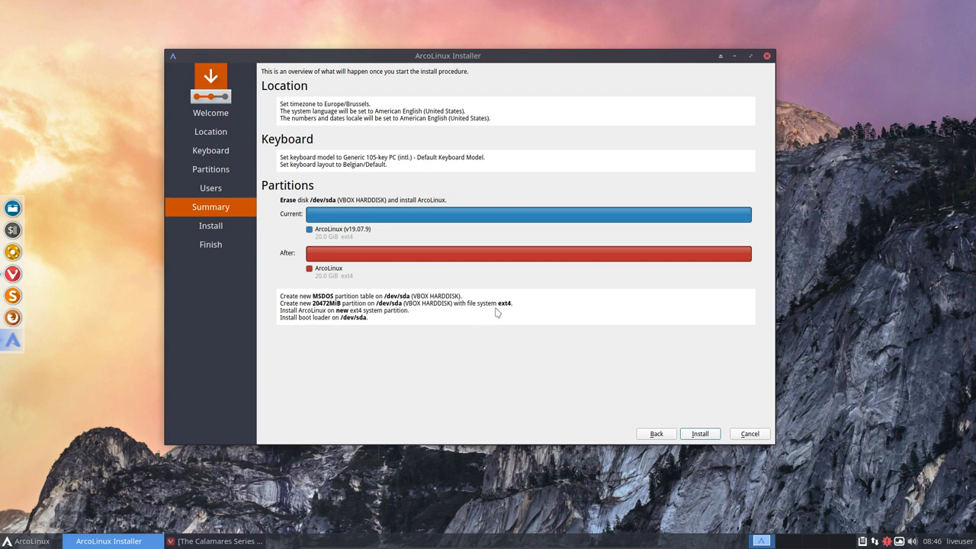
pyautogui.moveTo(342, 317)
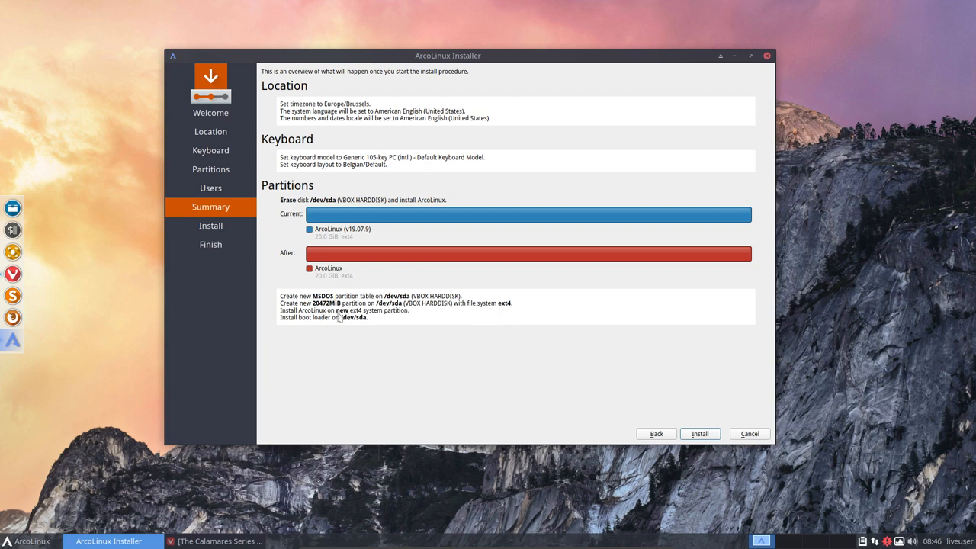
pyautogui.moveTo(302, 323)
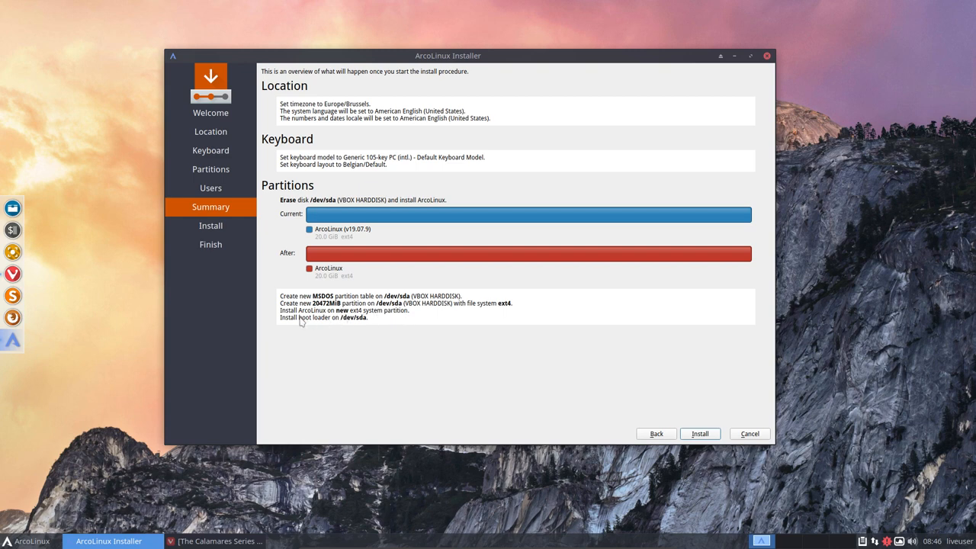
pyautogui.moveTo(363, 328)
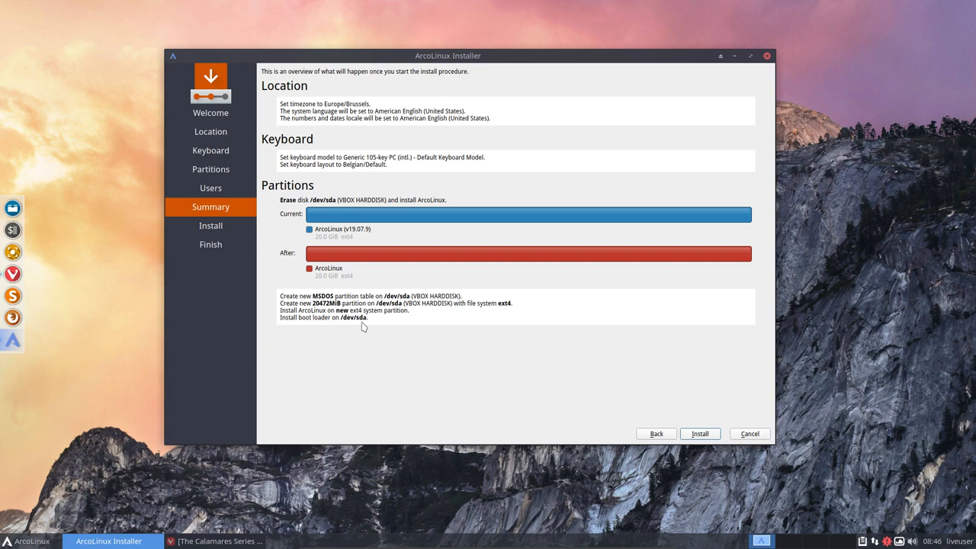
pyautogui.moveTo(592, 378)
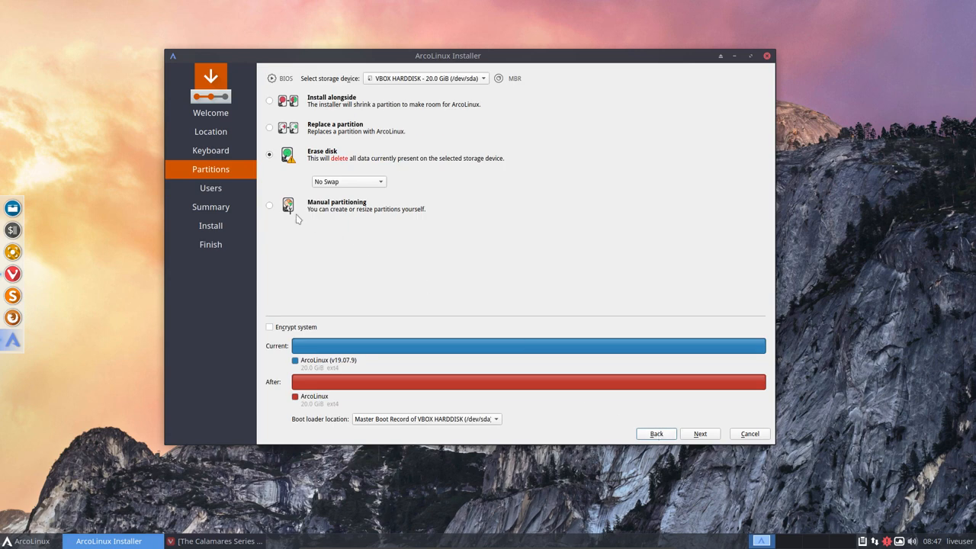
# Preview Replace a partition, pick Manual partitioning and continue to the partition editor.
pyautogui.click(269, 126)
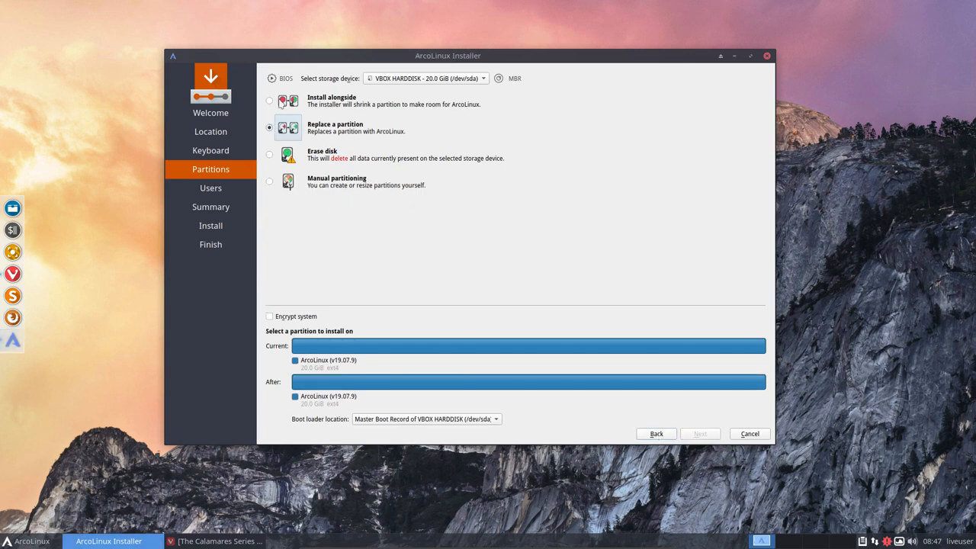
pyautogui.click(268, 182)
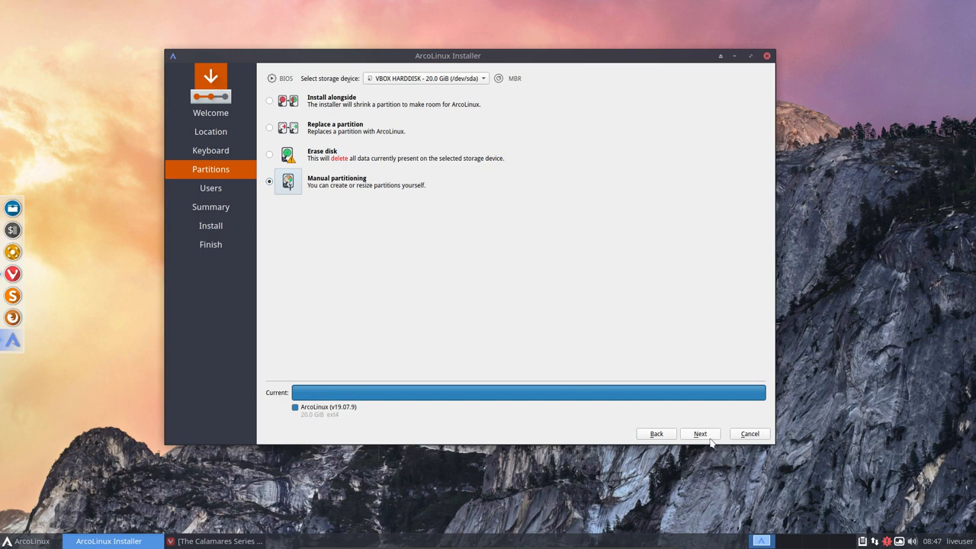
pyautogui.click(699, 434)
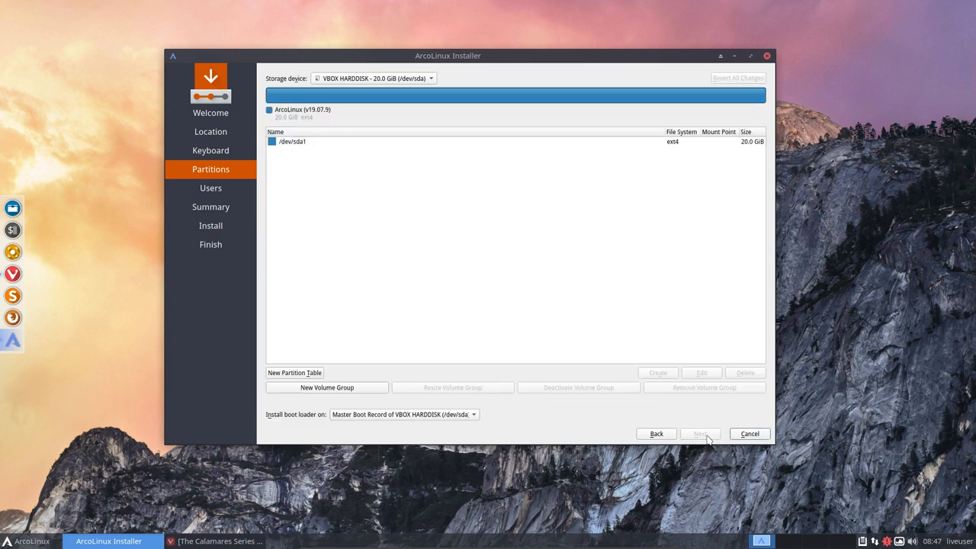
pyautogui.click(293, 140)
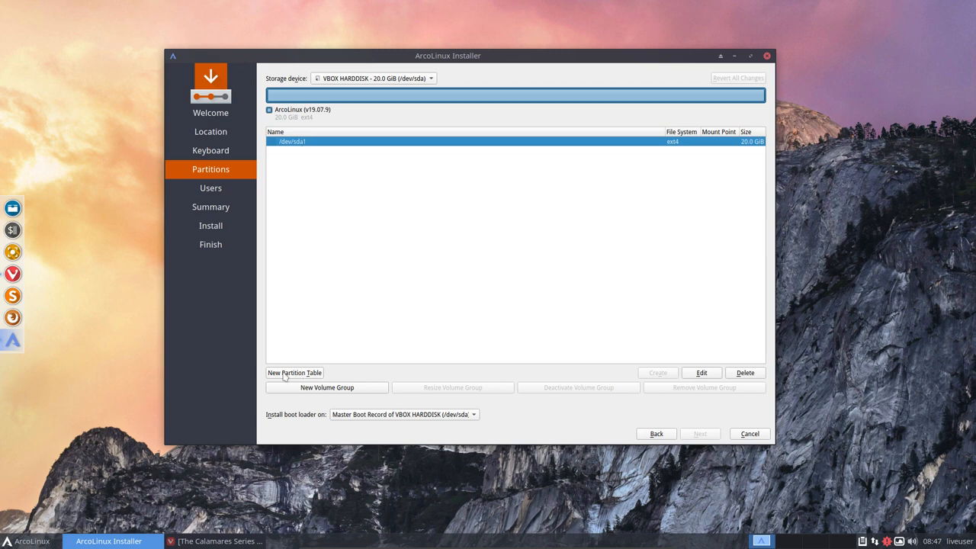
pyautogui.moveTo(312, 372)
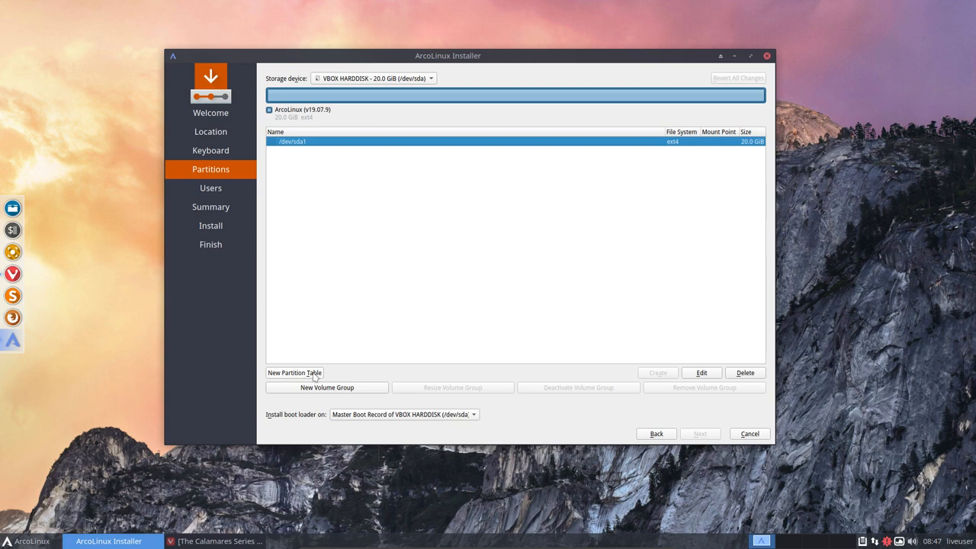
# Start creating a new partition table on the 20 GB disk, keeping MBR.
pyautogui.click(294, 372)
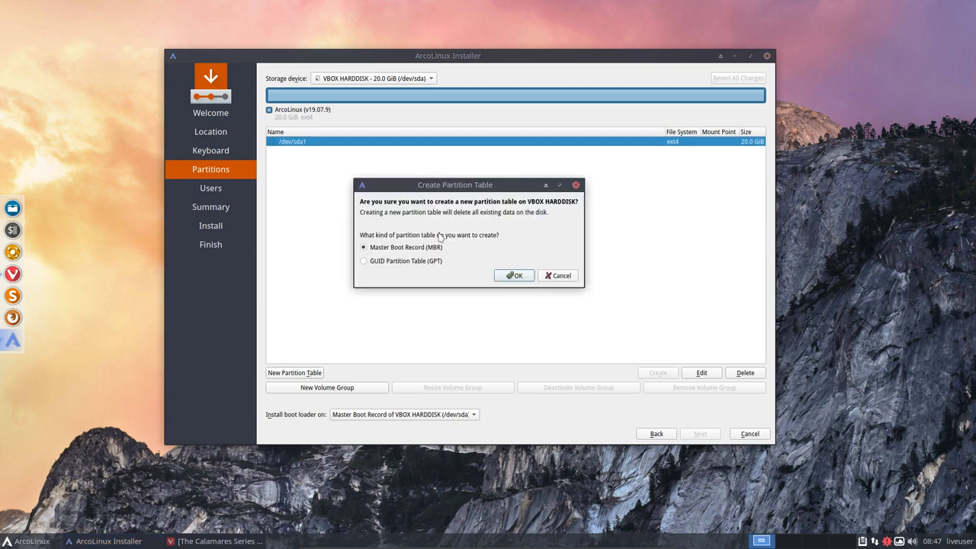
pyautogui.moveTo(440, 253)
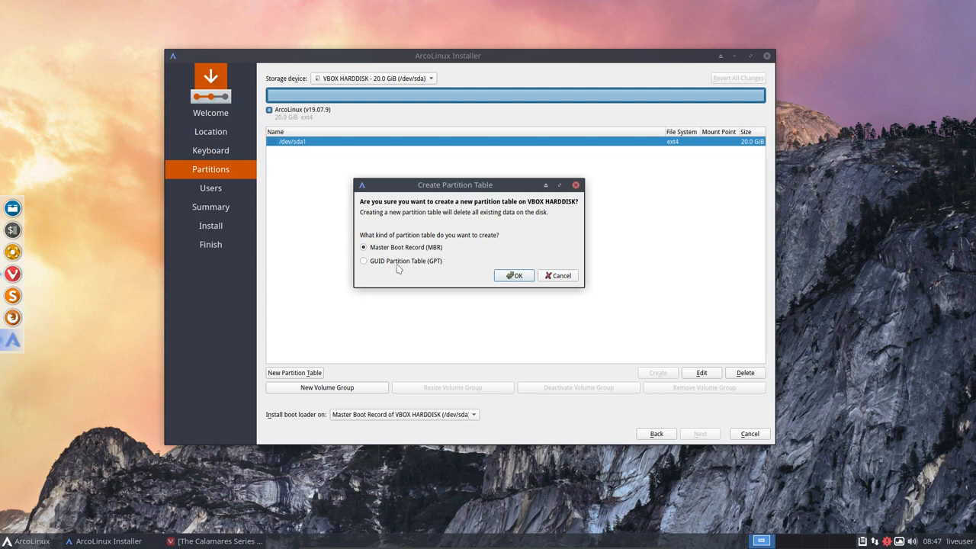
pyautogui.moveTo(438, 271)
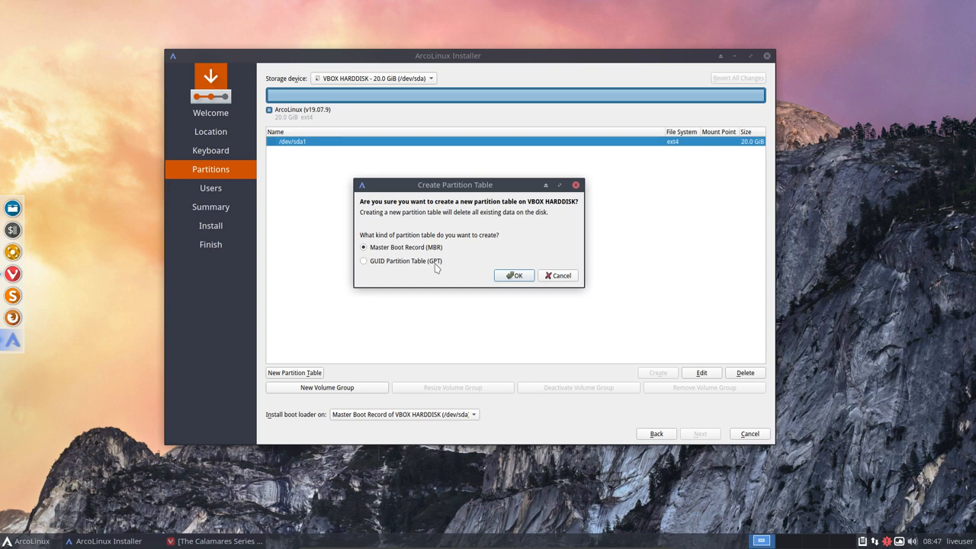
pyautogui.moveTo(434, 268)
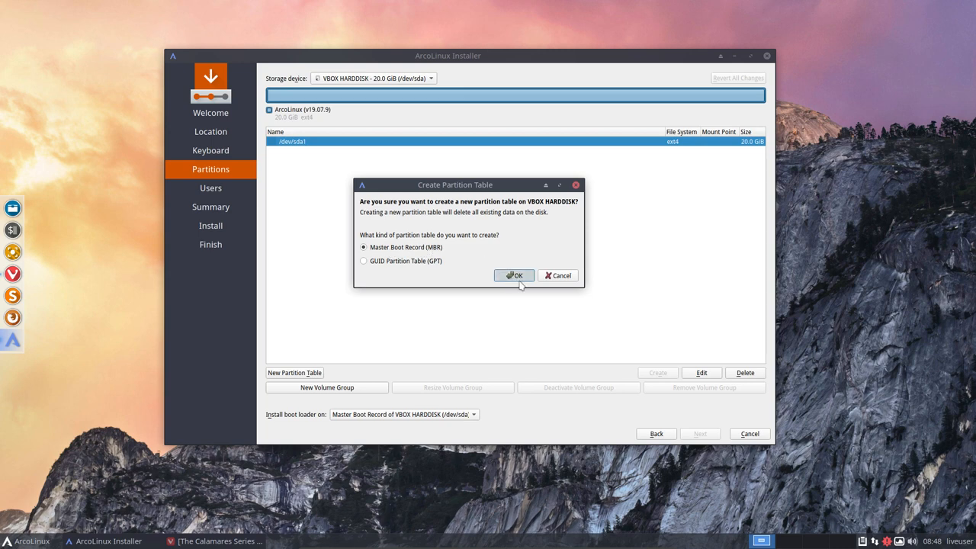
# Confirm the new MBR partition table, leaving the 20 GB disk as free space.
pyautogui.click(512, 274)
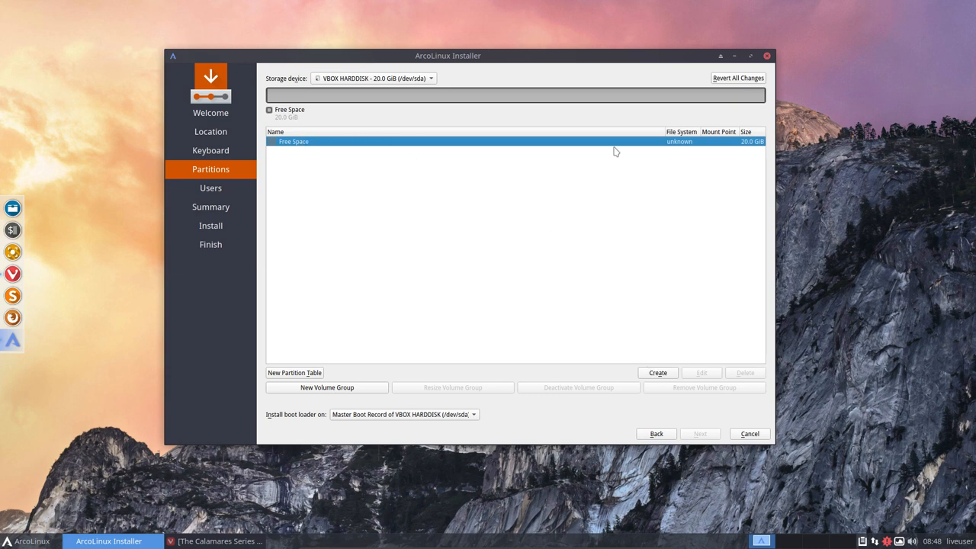
# Begin a new partition in the free space, trying Extended then keeping Primary.
pyautogui.click(658, 373)
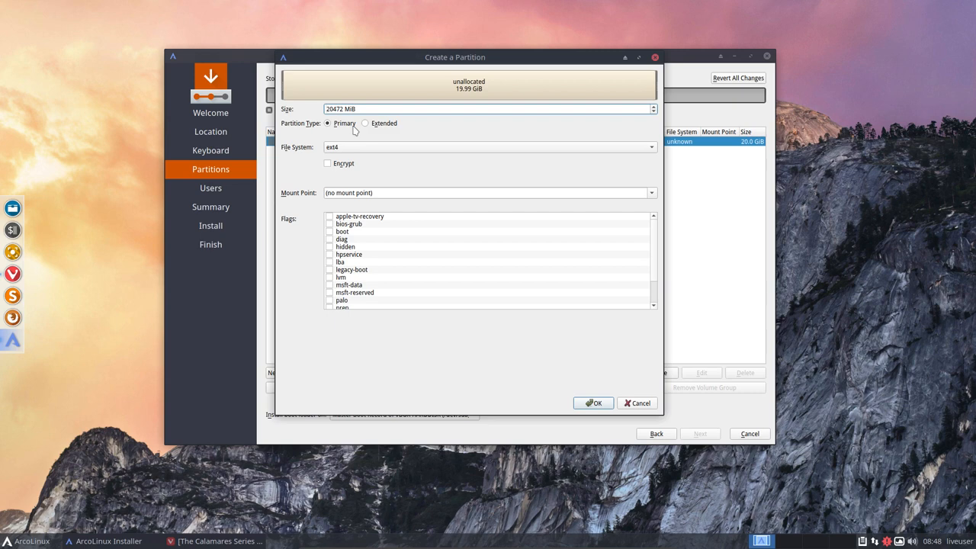
pyautogui.moveTo(341, 131)
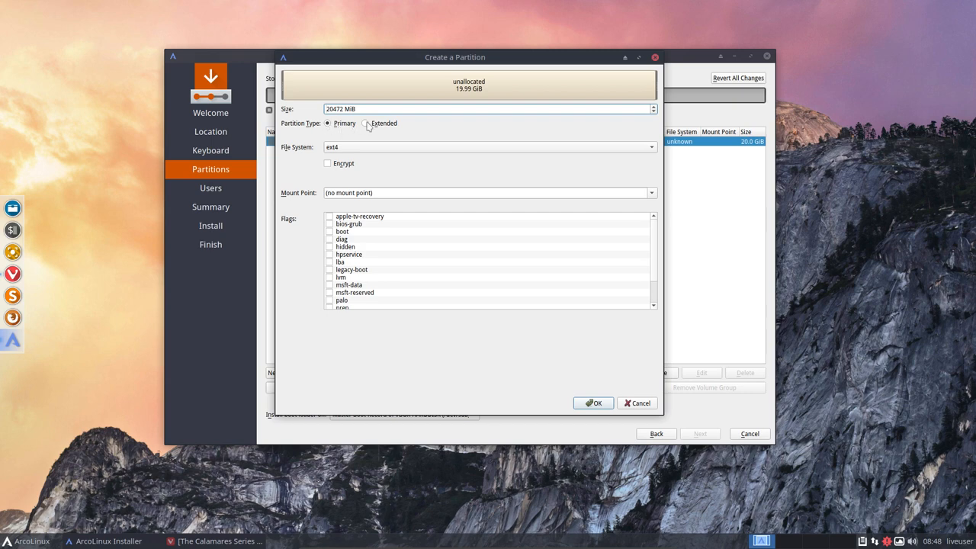
pyautogui.click(365, 122)
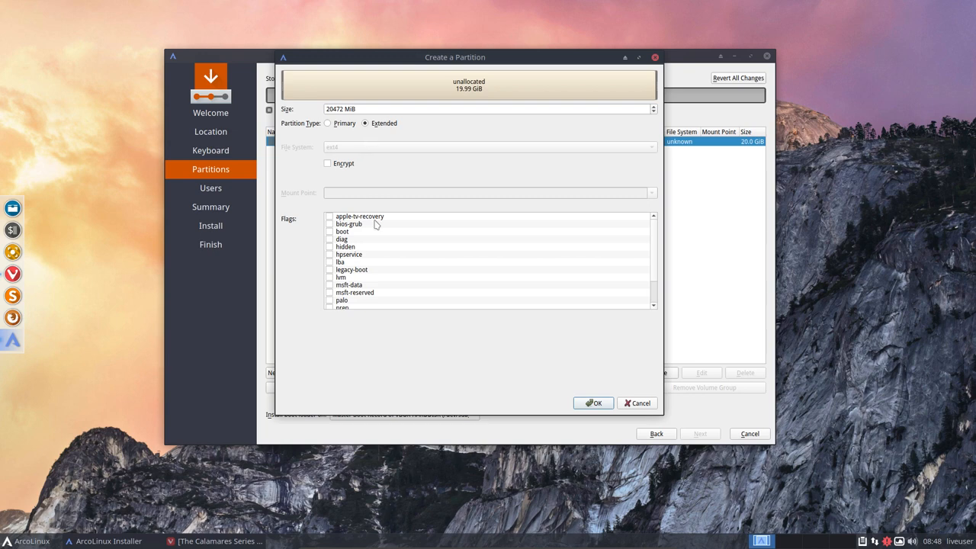
pyautogui.click(328, 122)
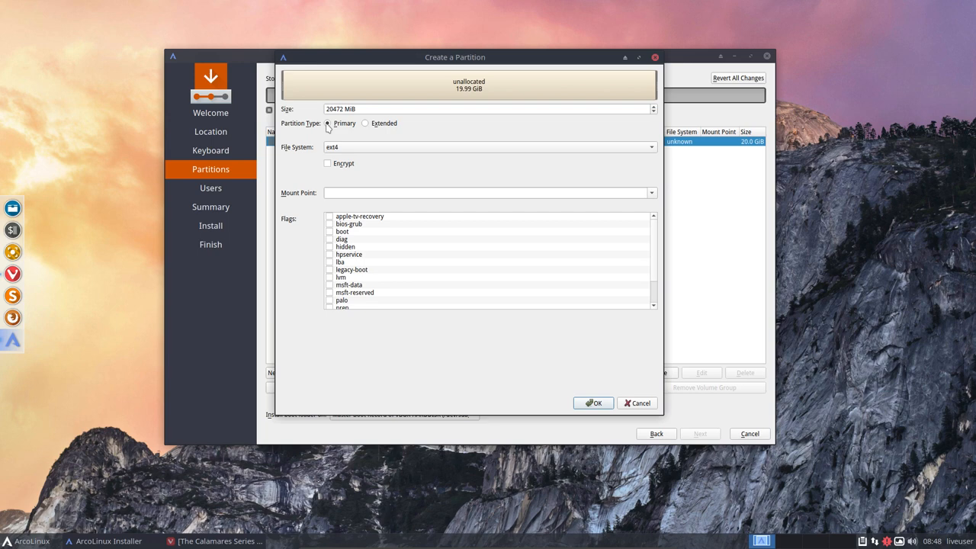
pyautogui.moveTo(339, 128)
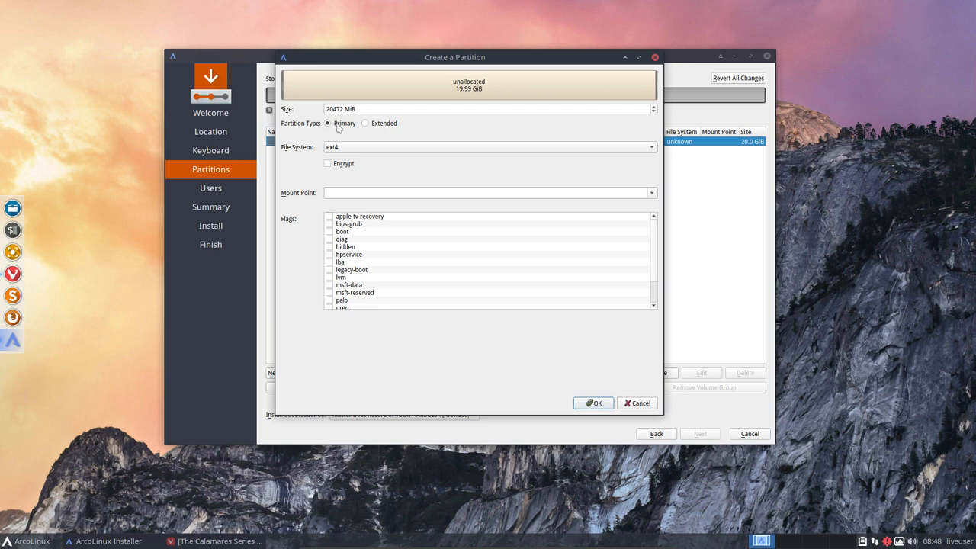
pyautogui.moveTo(335, 128)
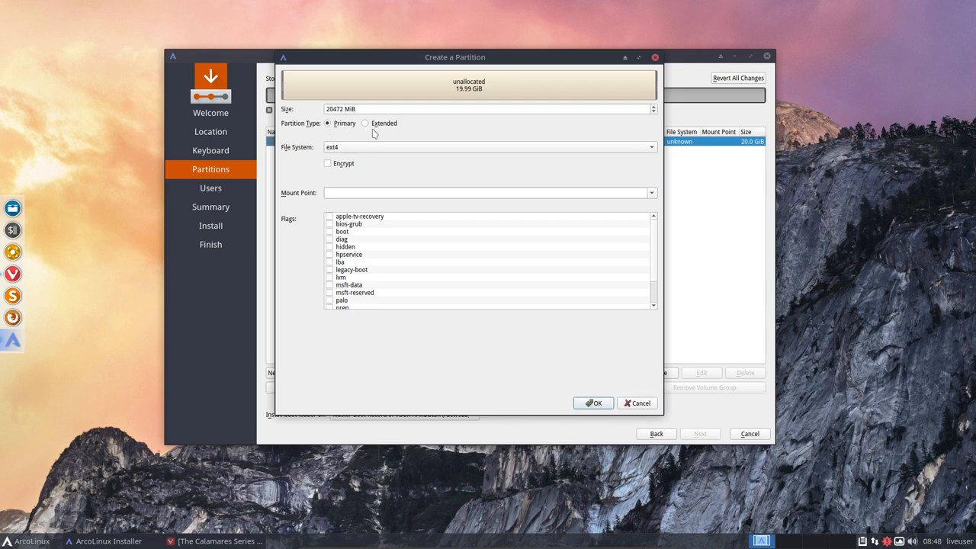
pyautogui.moveTo(418, 134)
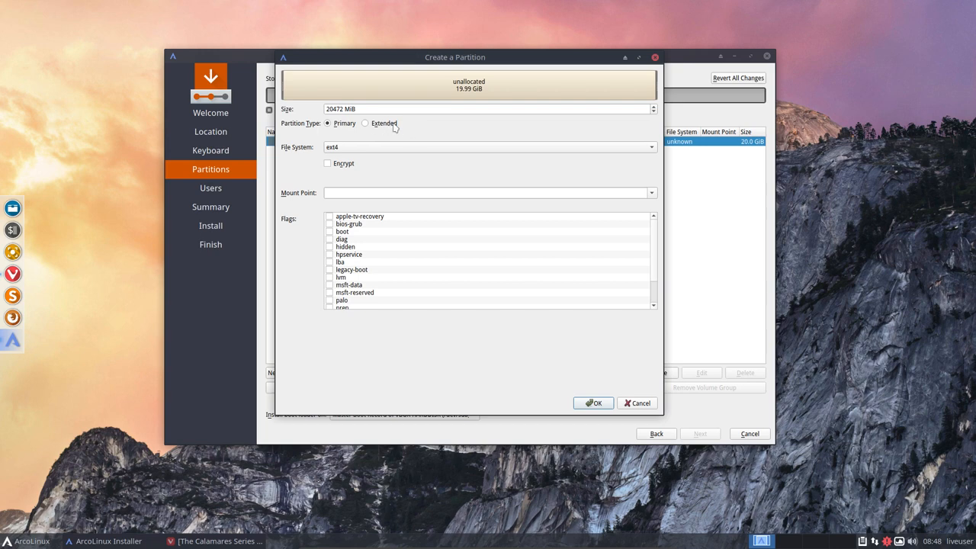
pyautogui.moveTo(314, 148)
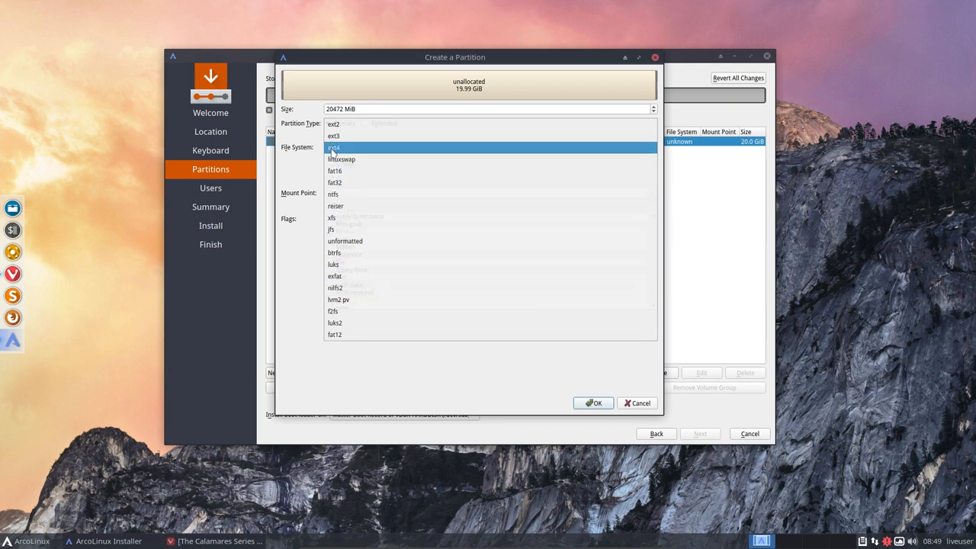
pyautogui.click(333, 146)
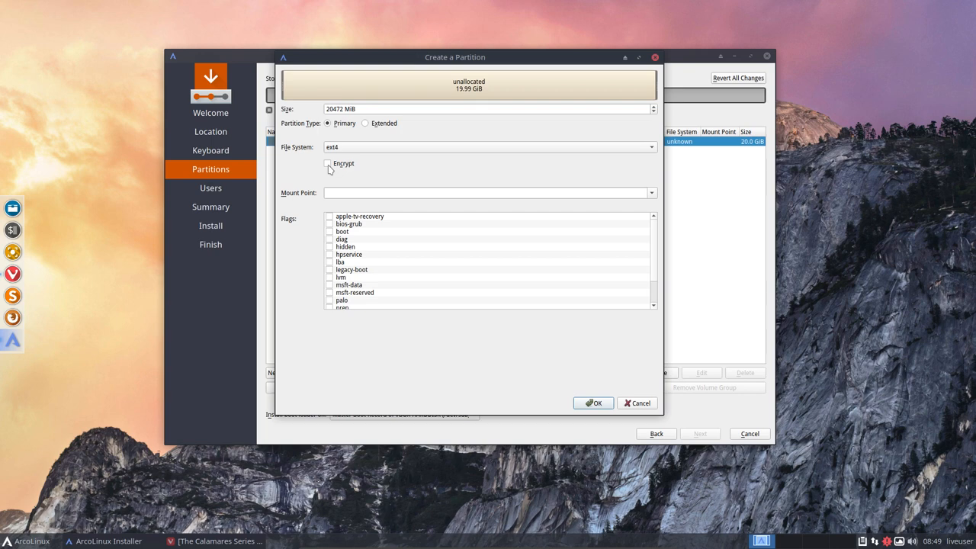
pyautogui.moveTo(306, 149)
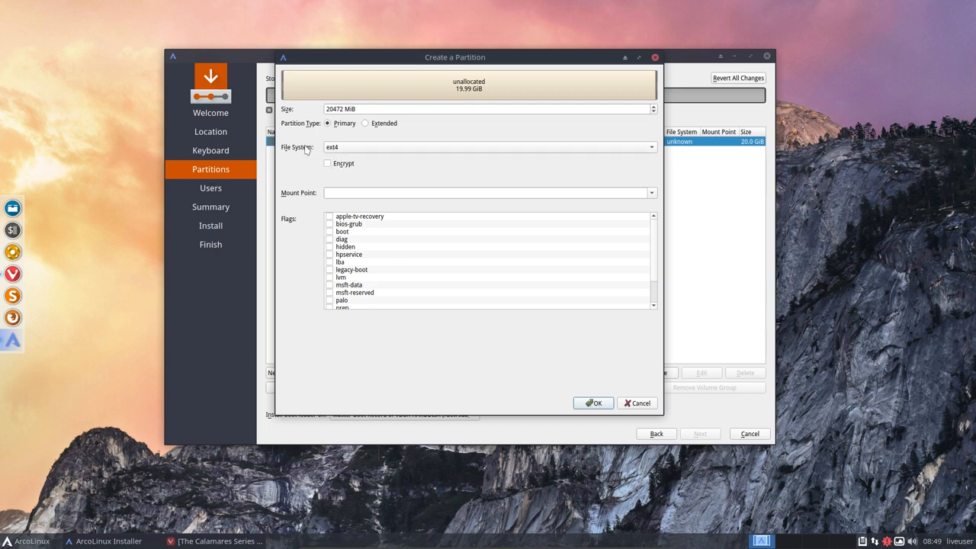
pyautogui.moveTo(357, 148)
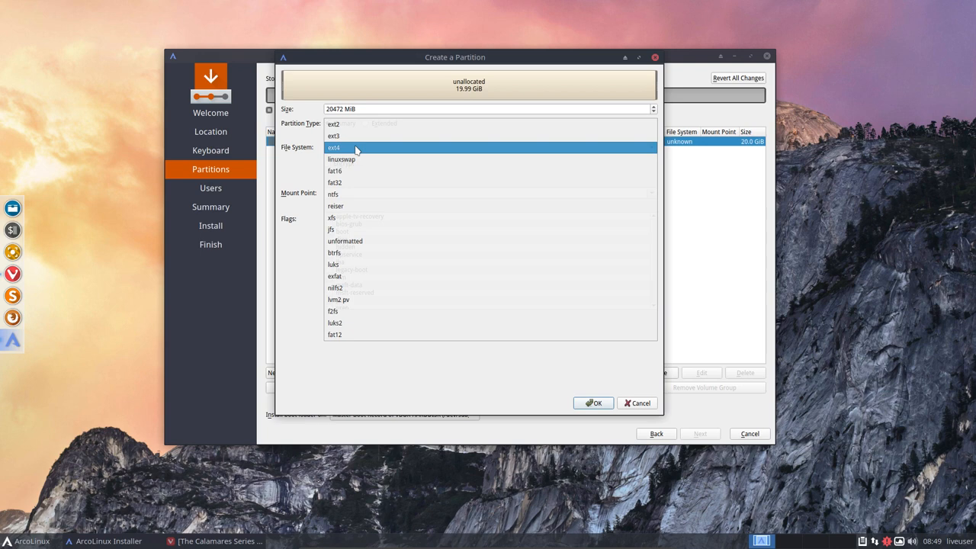
pyautogui.click(333, 146)
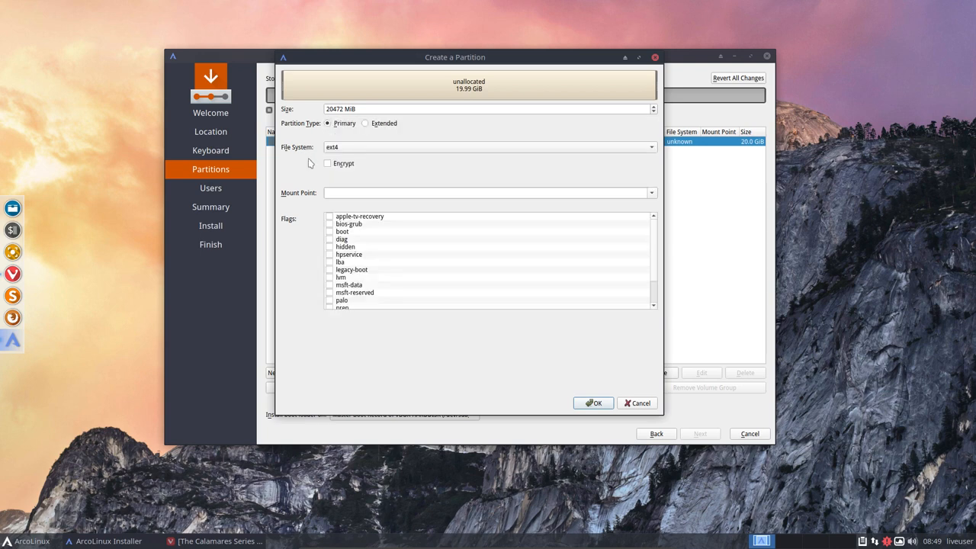
pyautogui.click(485, 192)
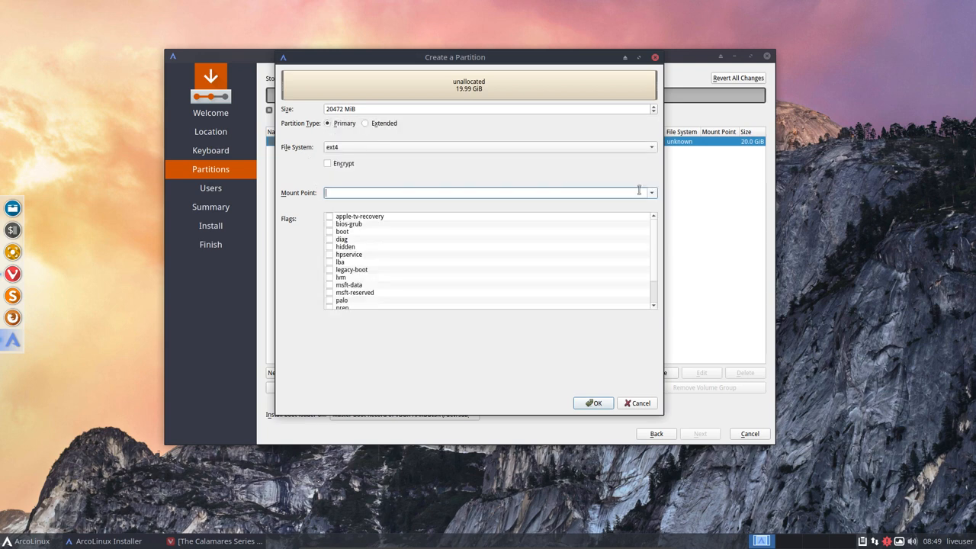
# Keep the full 20 GB size and set the new ext4 partition's mount point to /.
pyautogui.click(650, 192)
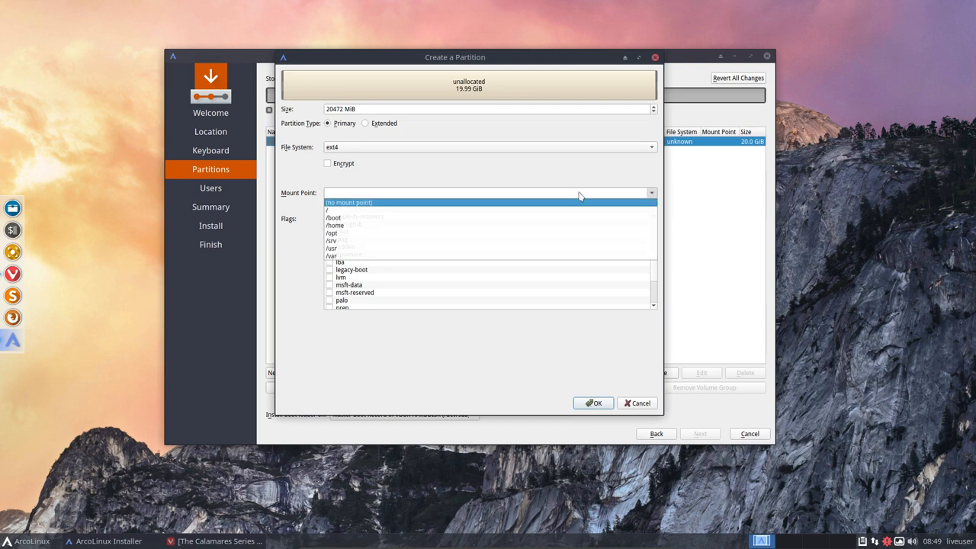
pyautogui.moveTo(340, 256)
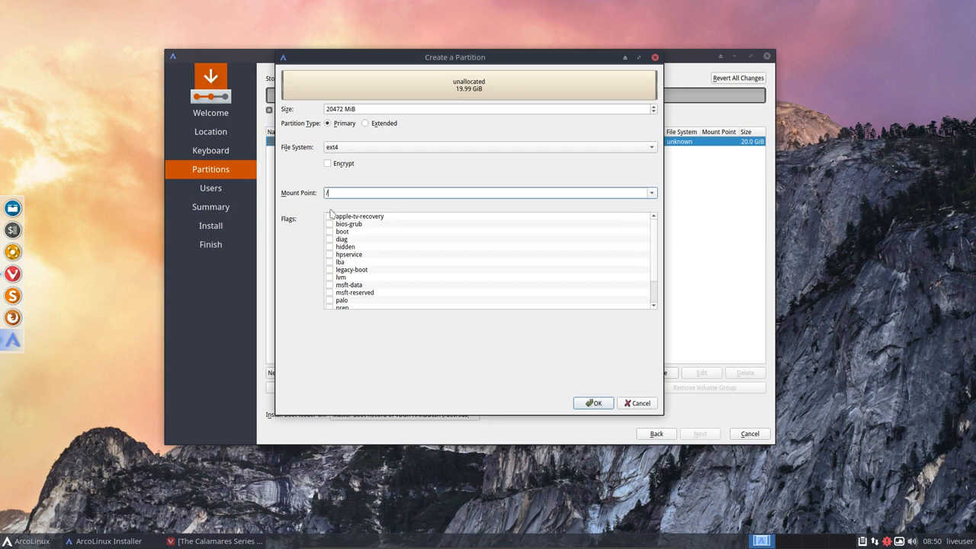
pyautogui.moveTo(308, 198)
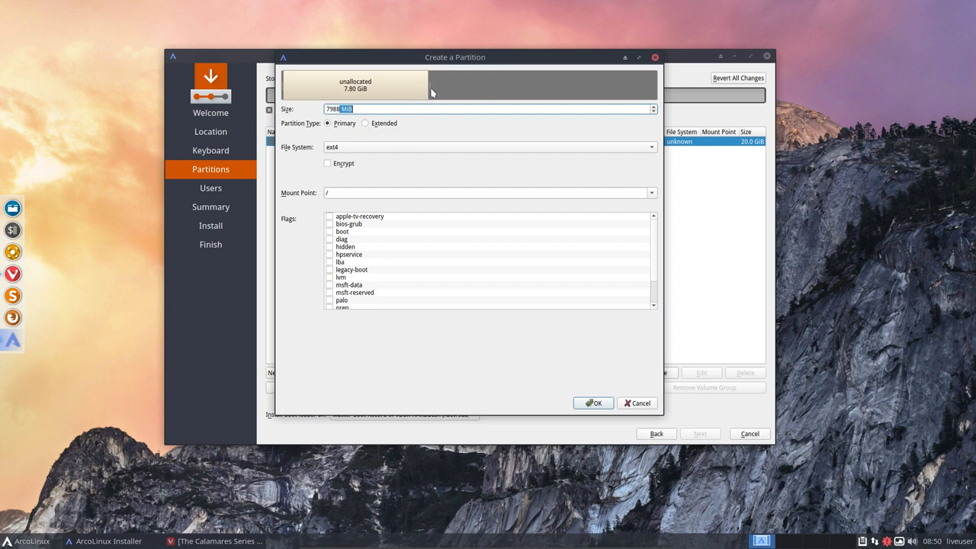
pyautogui.moveTo(430, 85); pyautogui.dragTo(653, 85)
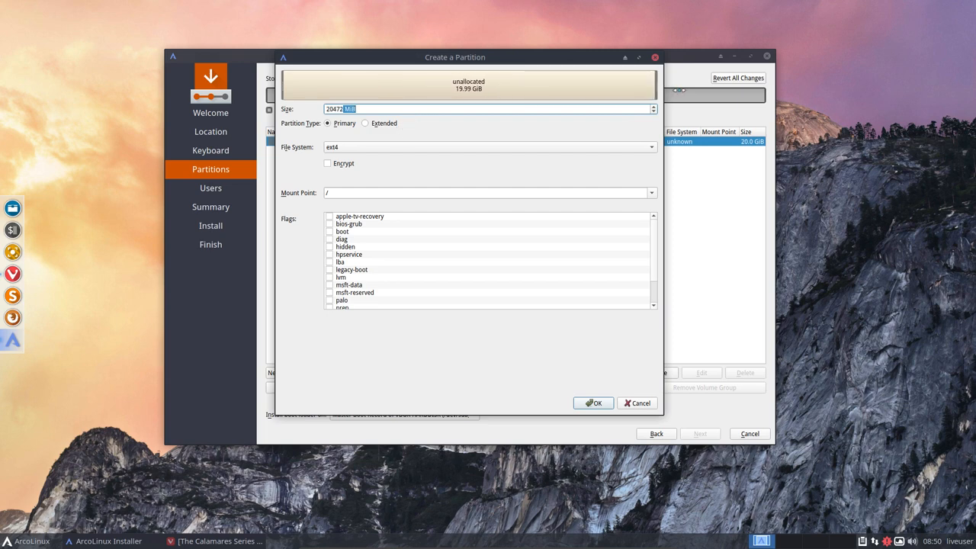
pyautogui.moveTo(363, 202)
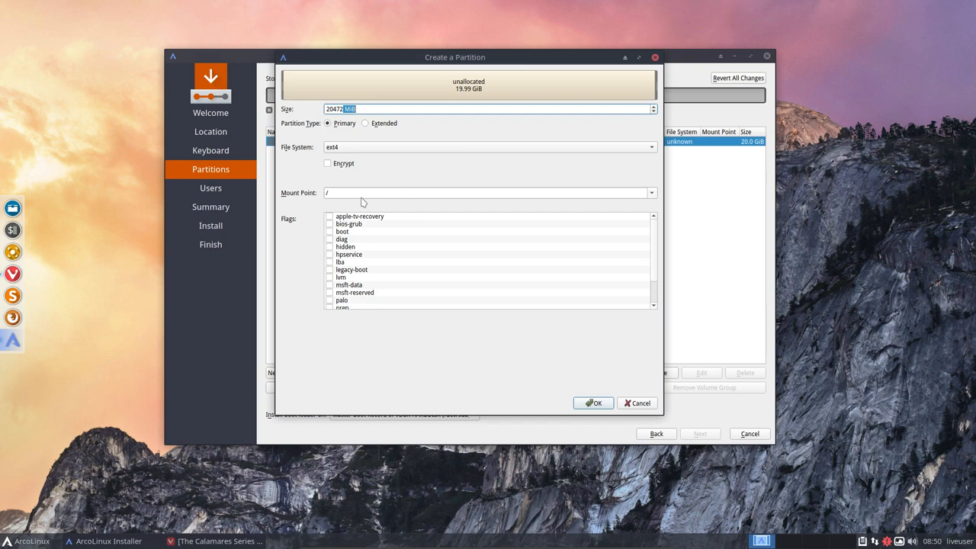
pyautogui.click(488, 192)
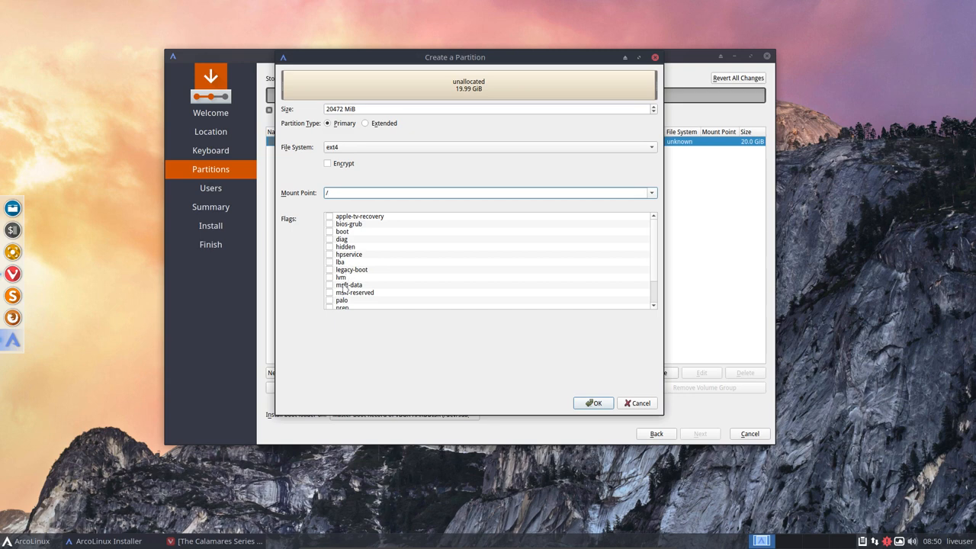
pyautogui.scroll(-3)
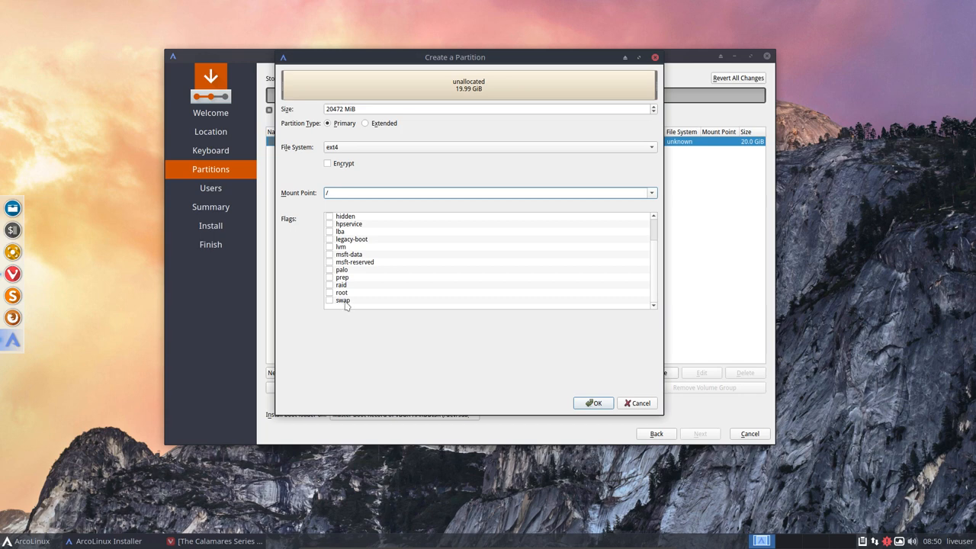
pyautogui.moveTo(348, 305)
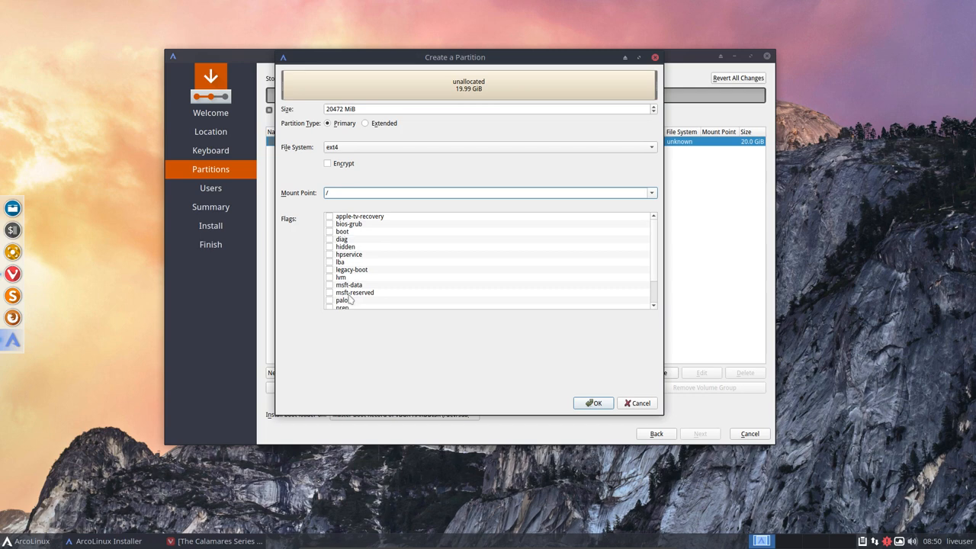
pyautogui.scroll(-3)
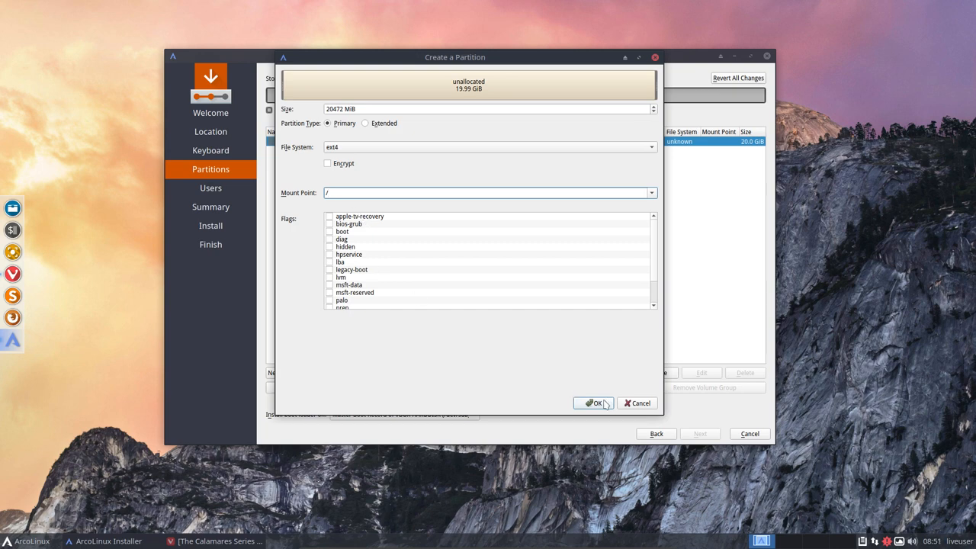
# Confirm the 20 GiB ext4 root partition, check it in the list and continue to Users.
pyautogui.click(595, 402)
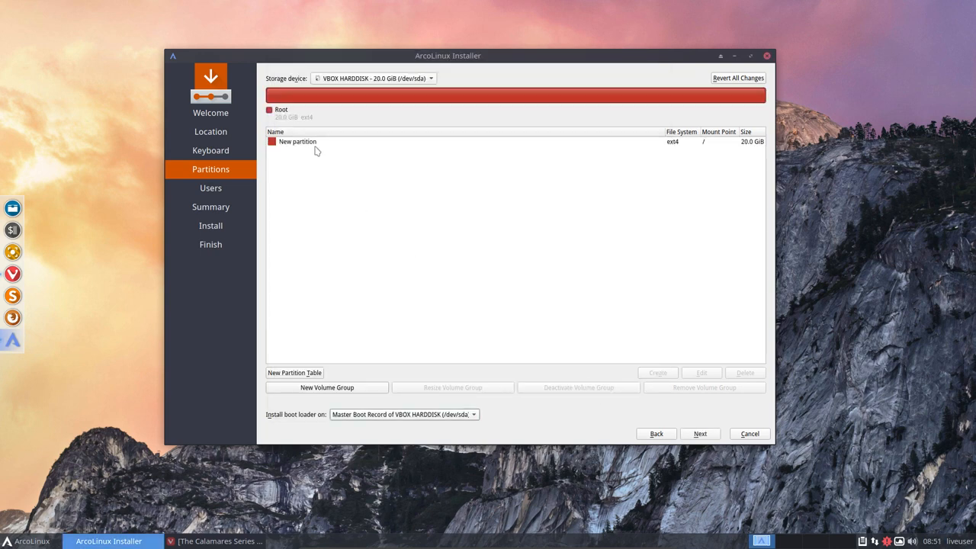
pyautogui.click(305, 142)
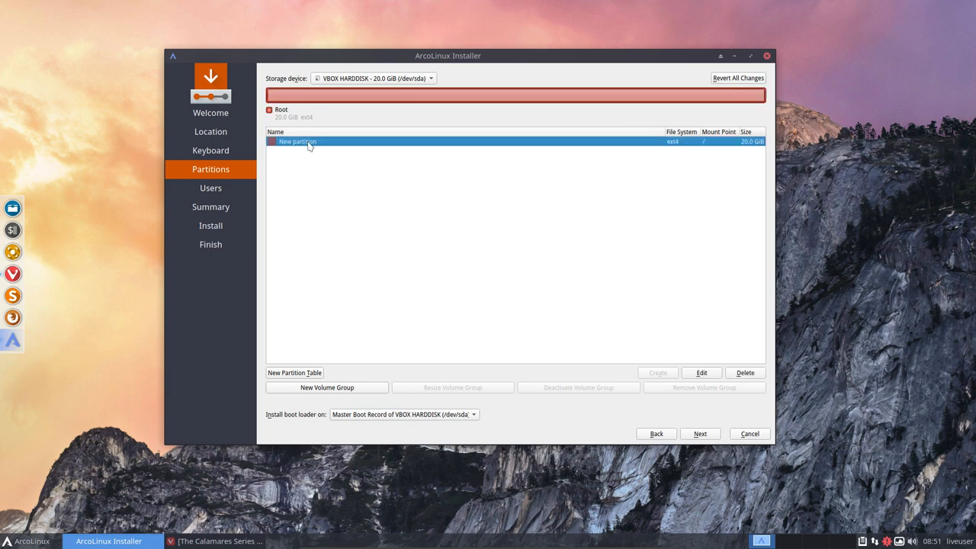
pyautogui.moveTo(713, 149)
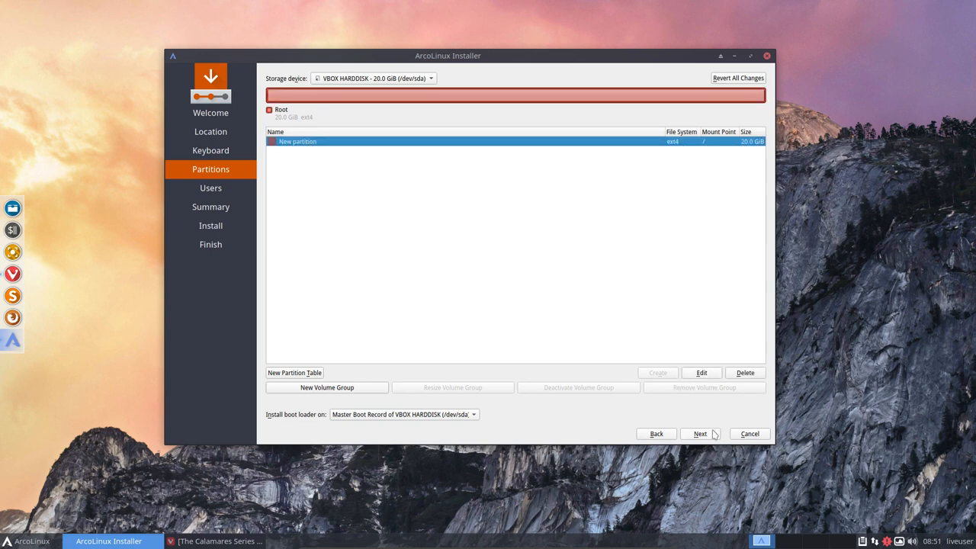
pyautogui.click(698, 433)
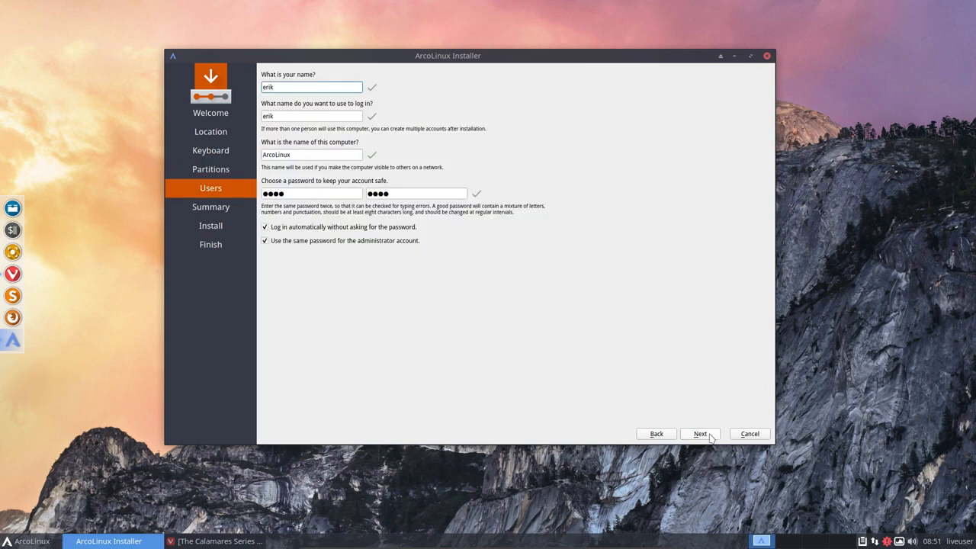
# Pass the Users and Summary pages and start the installation.
pyautogui.click(699, 434)
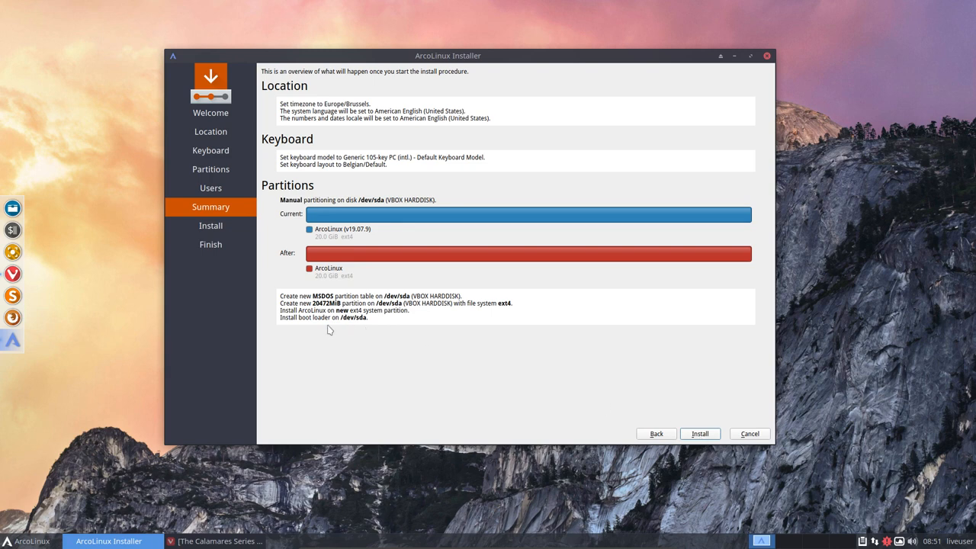
pyautogui.click(699, 433)
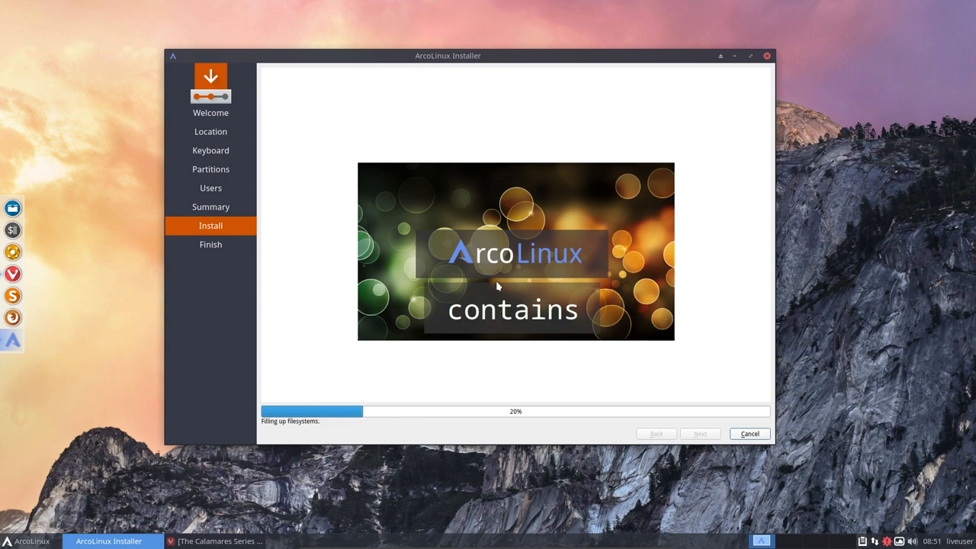
pyautogui.moveTo(497, 287)
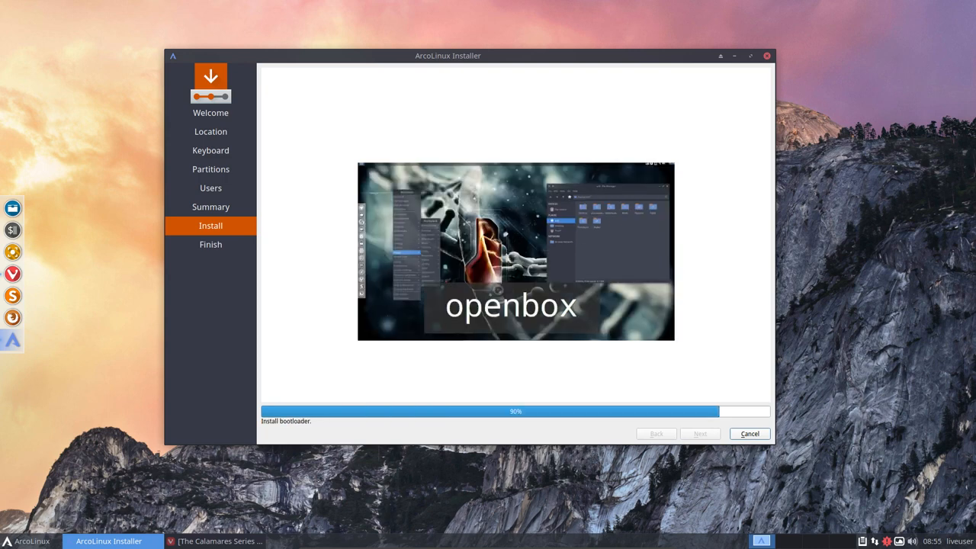
pyautogui.moveTo(753, 409)
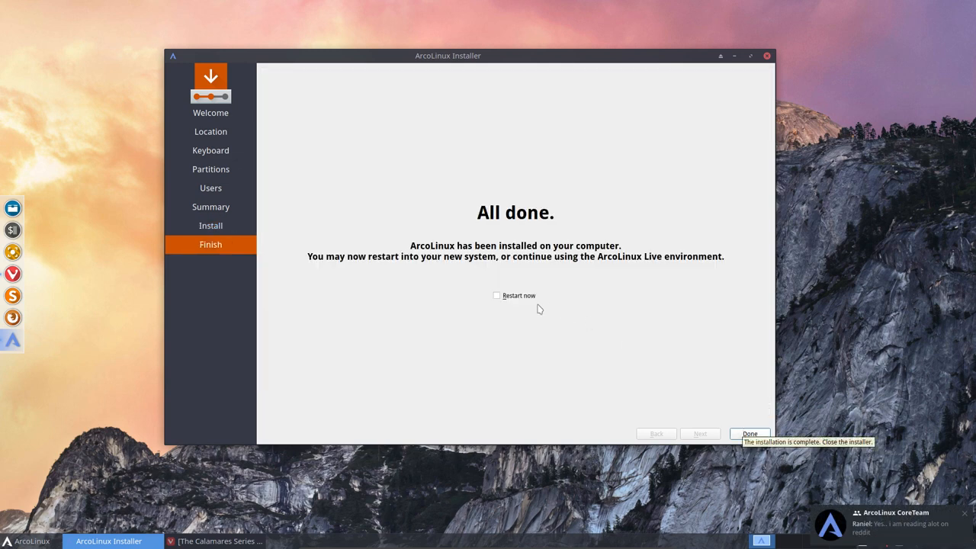
# Tick Restart now on the All done page and close the installer to reboot.
pyautogui.click(498, 296)
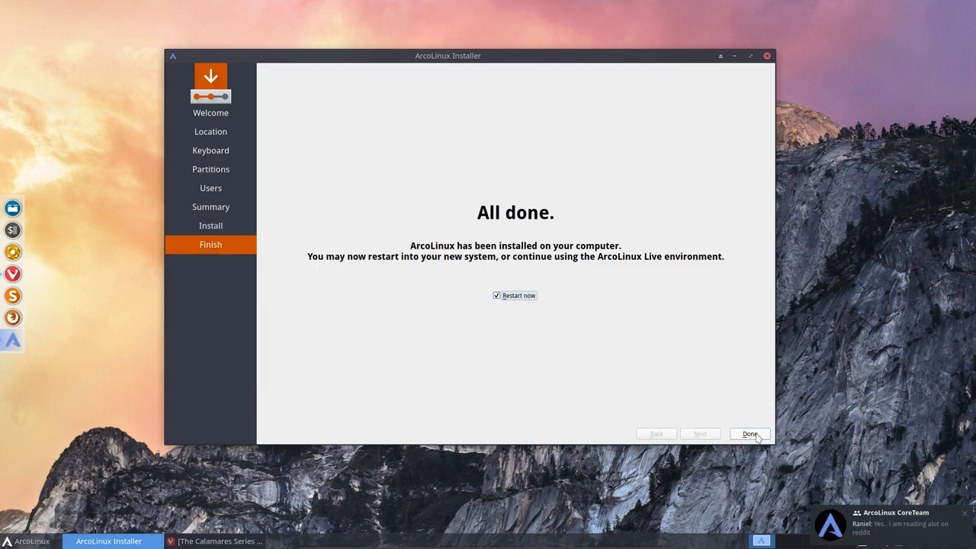
pyautogui.click(749, 433)
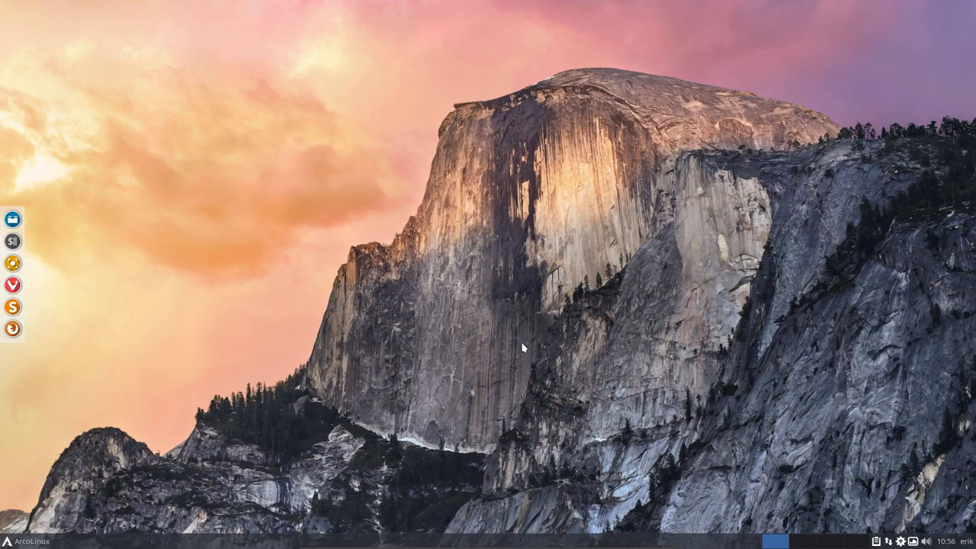
pyautogui.moveTo(535, 190)
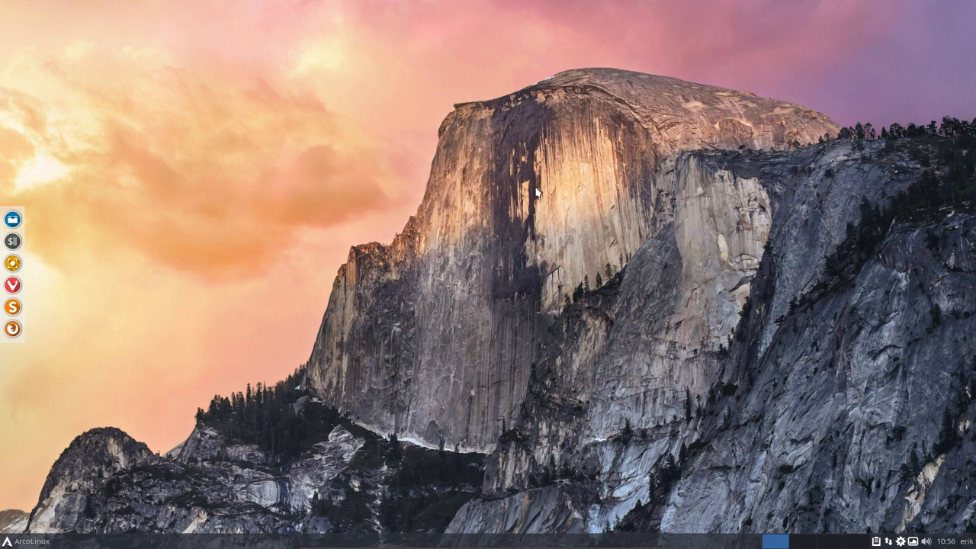
pyautogui.moveTo(293, 220)
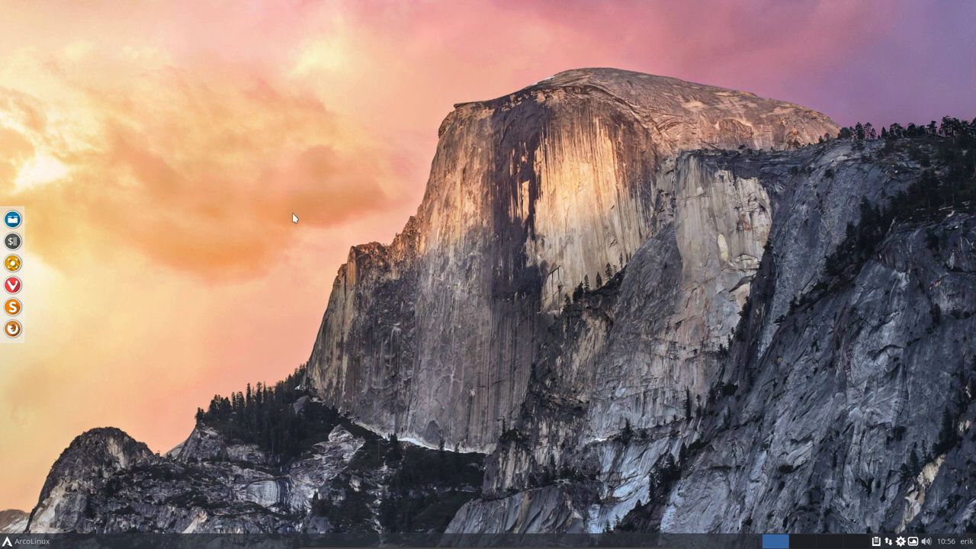
pyautogui.moveTo(479, 322)
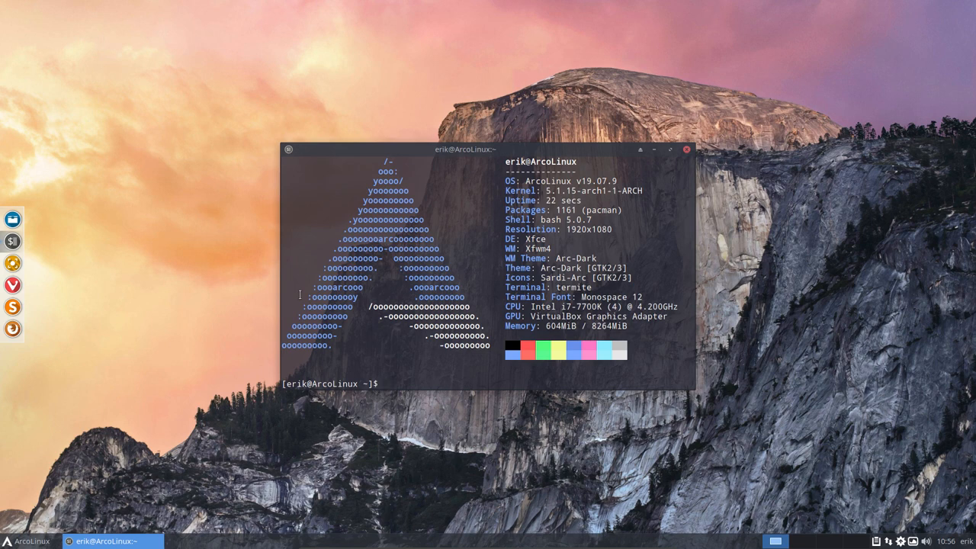
# Run pksyua to upgrade all nine packages including Firefox, then close Termite.
pyautogui.write('pksyua')
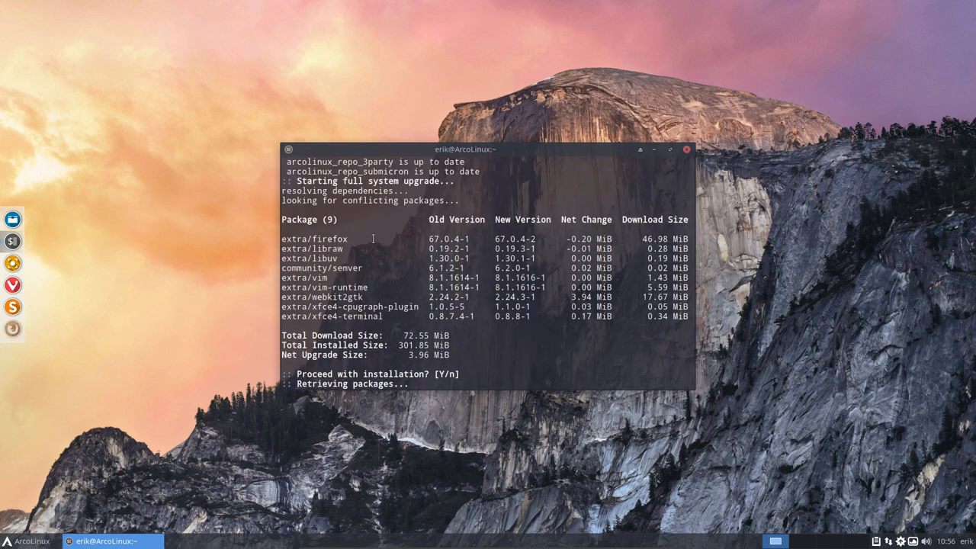
pyautogui.doubleClick(312, 238)
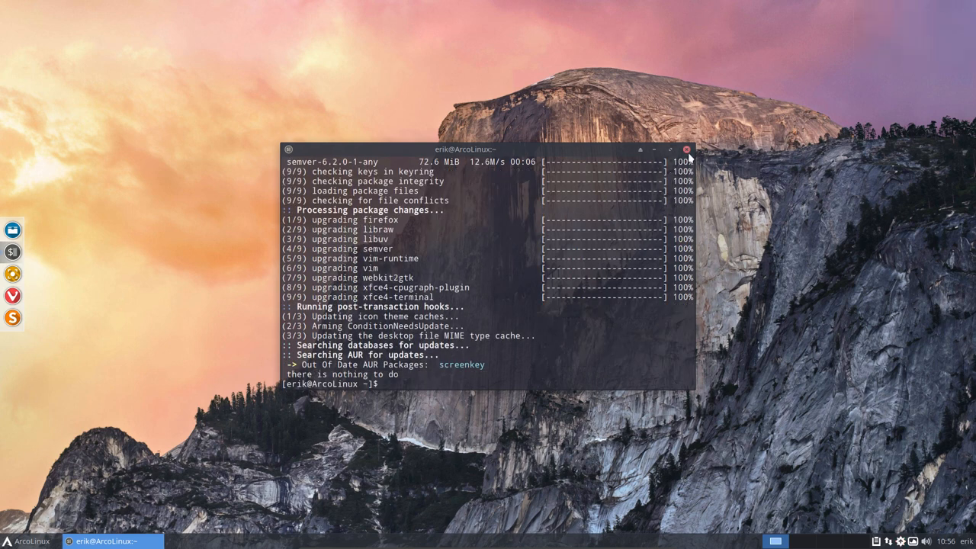
pyautogui.click(686, 150)
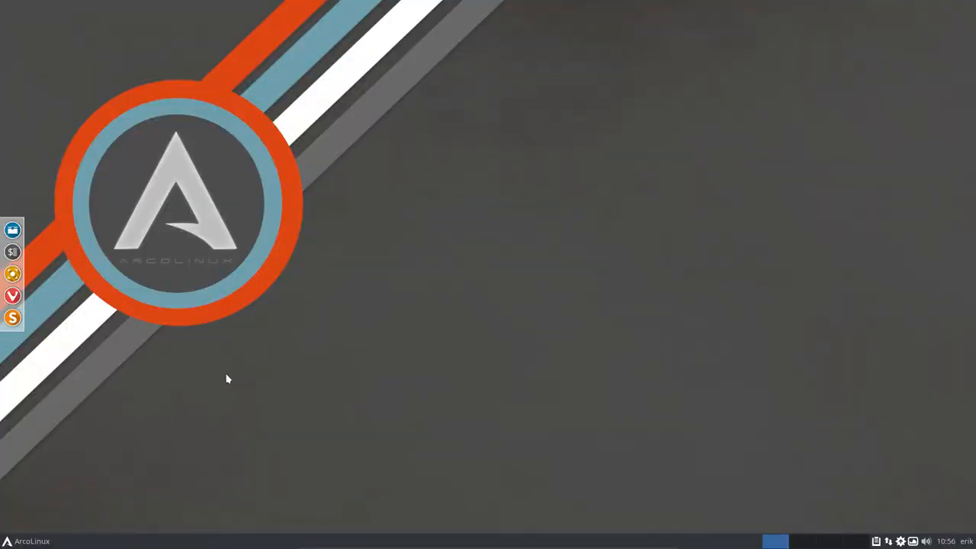
# Launch GParted from the Whisker menu by searching 'gpar'.
pyautogui.click(28, 540)
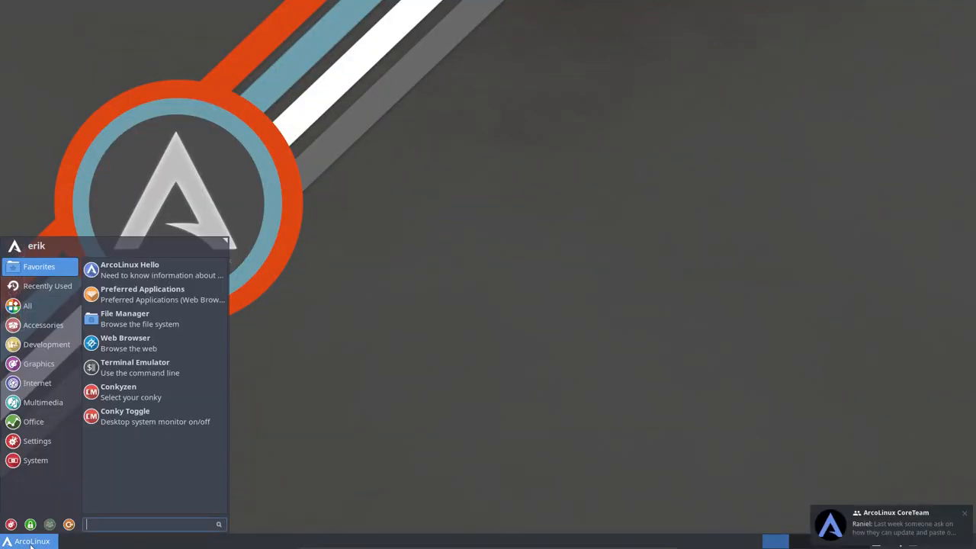
pyautogui.click(33, 421)
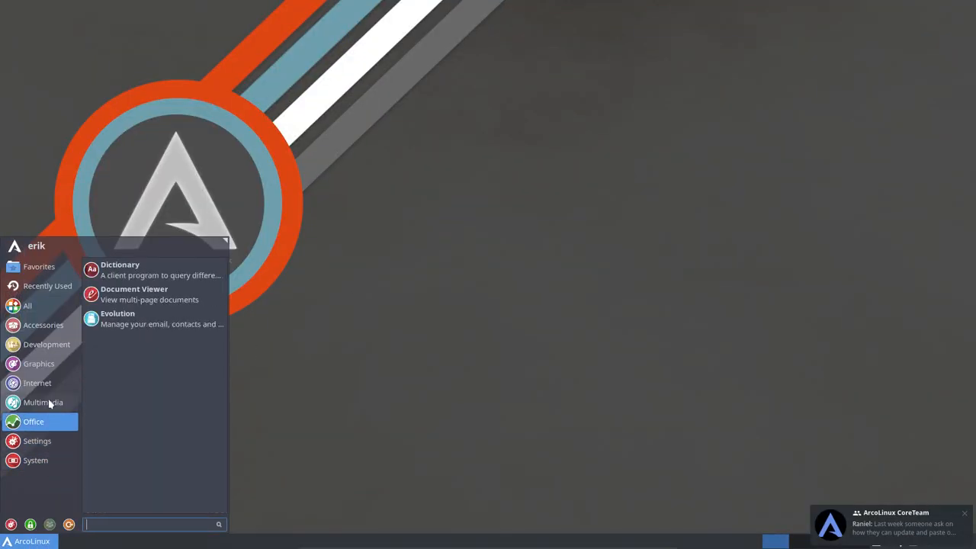
pyautogui.click(40, 266)
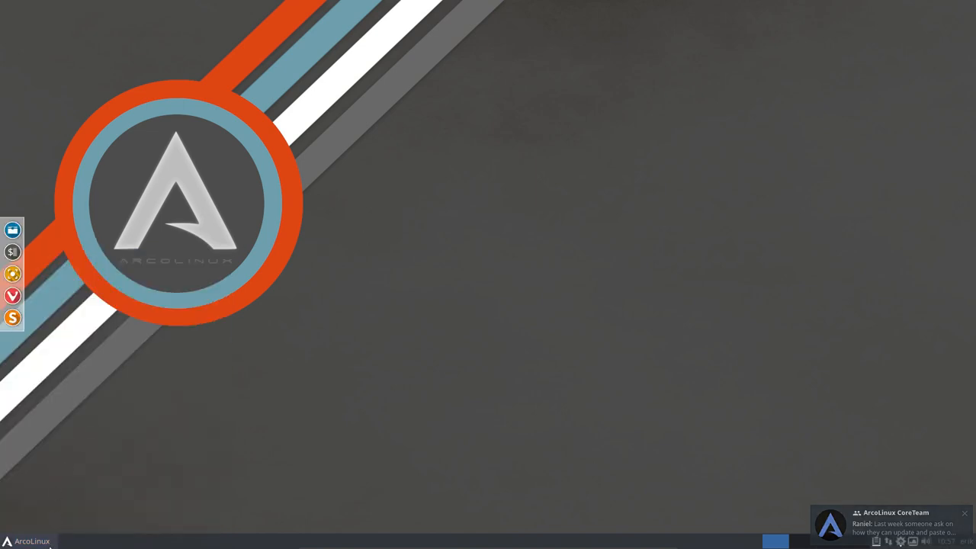
pyautogui.write('gpar')
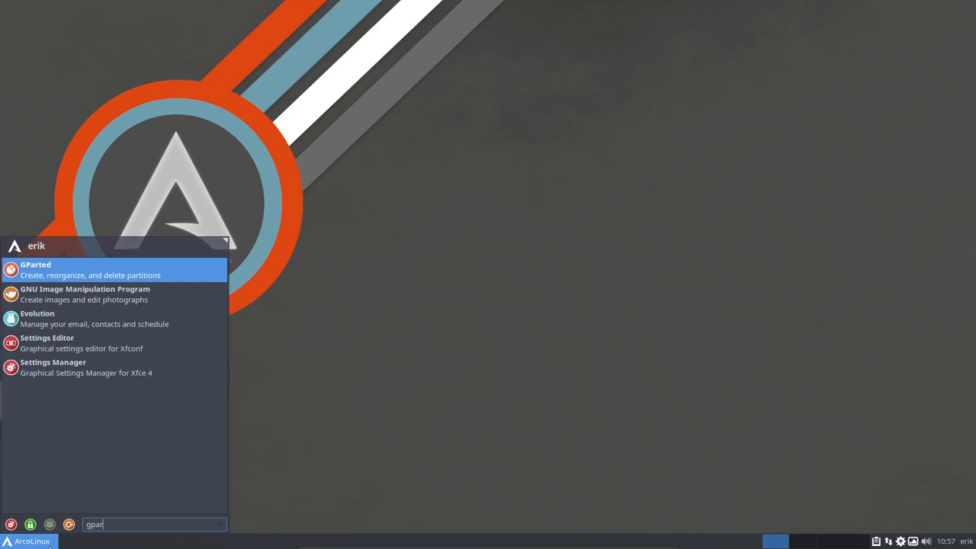
pyautogui.click(35, 268)
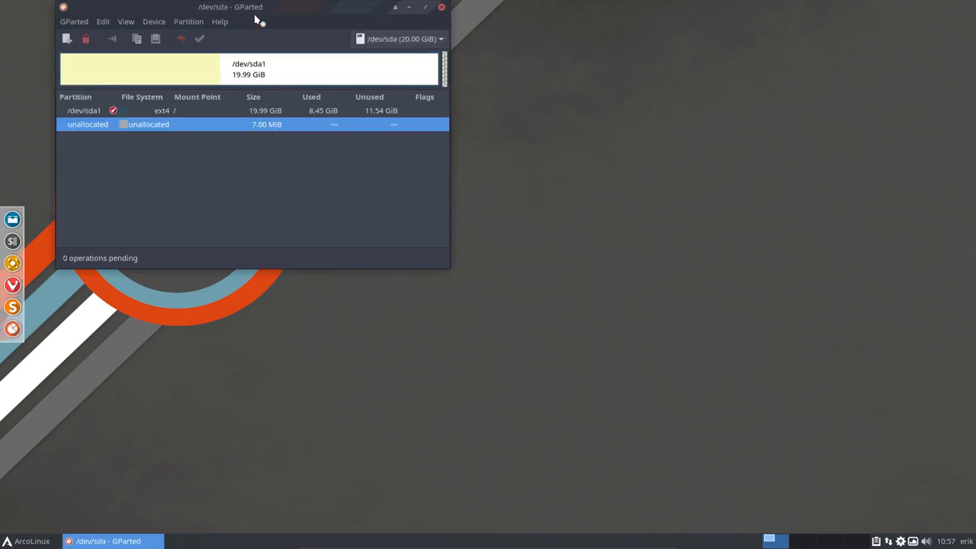
# Centre the GParted window and select /dev/sda1, the 19.99 GiB ext4 root partition.
pyautogui.moveTo(231, 6); pyautogui.dragTo(418, 119)
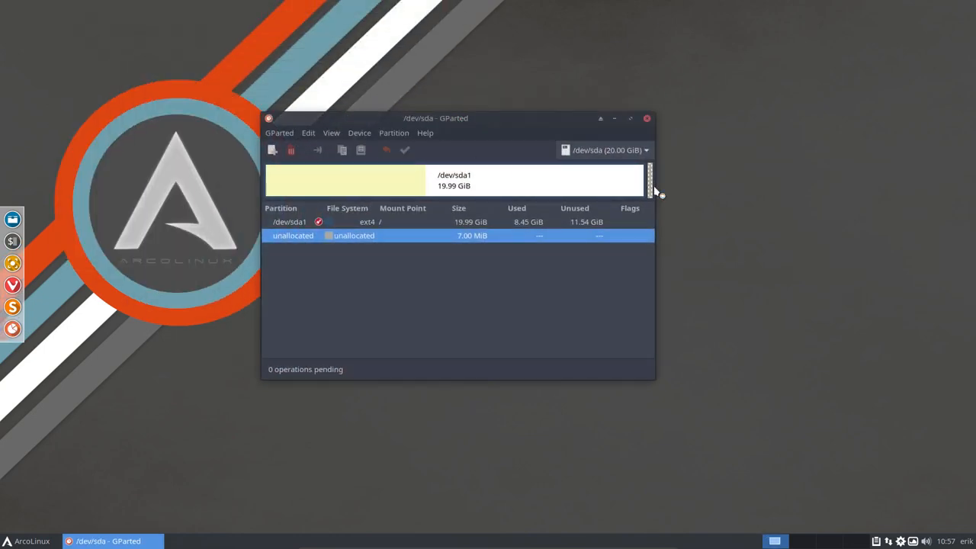
pyautogui.moveTo(471, 296)
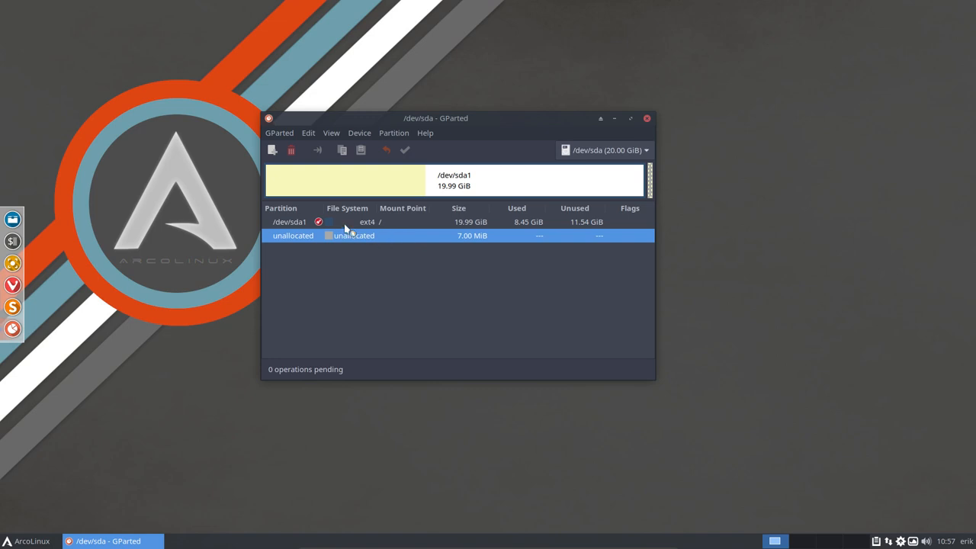
pyautogui.click(290, 222)
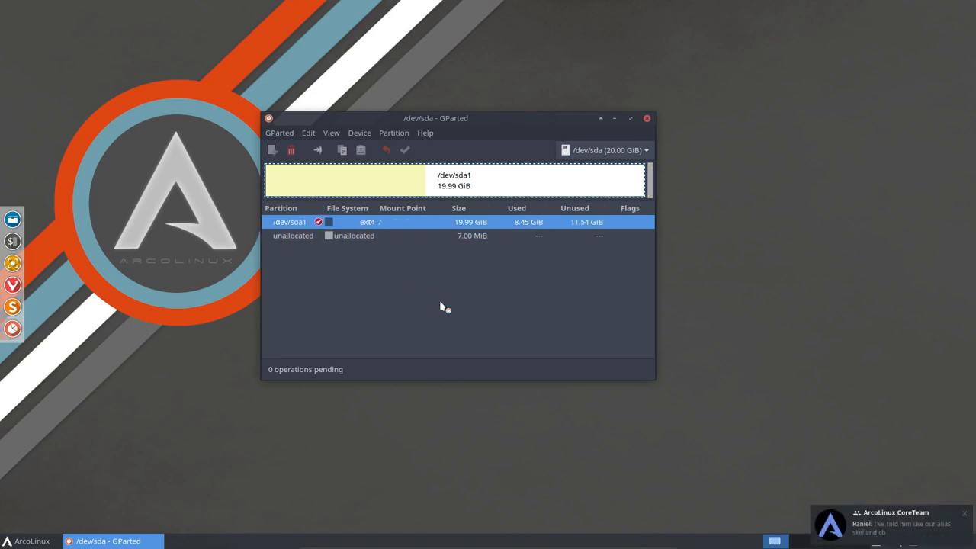